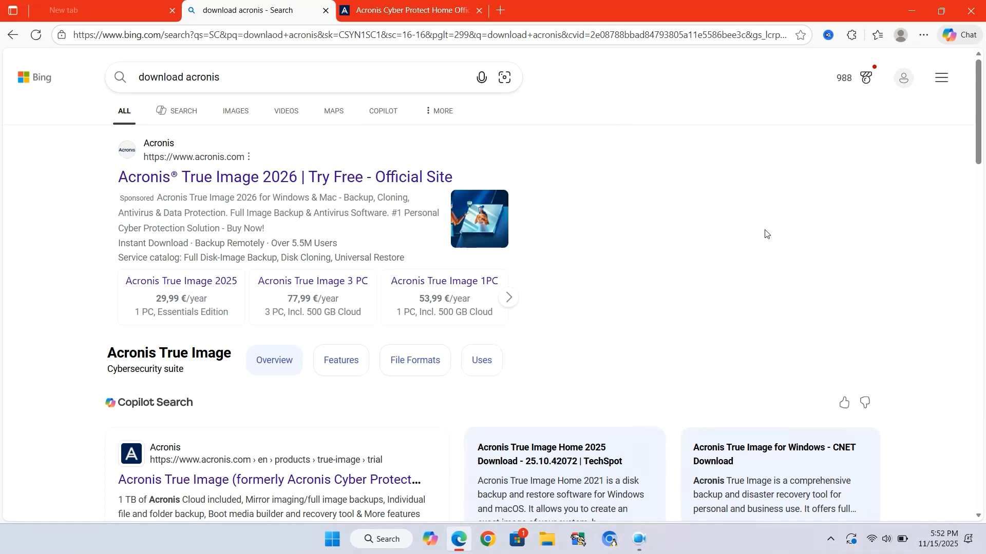
{"action": "mouse_move", "coordinate": [674, 223]}
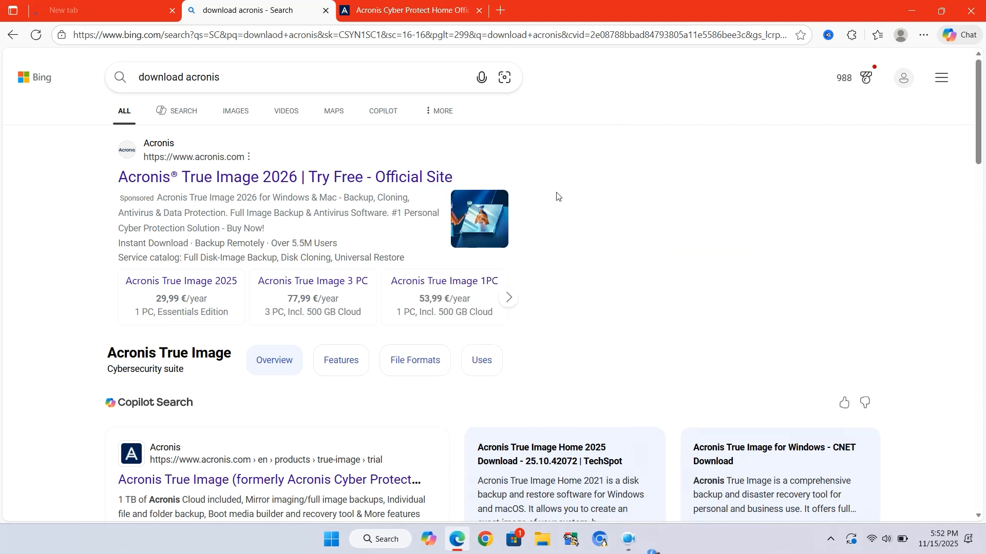
{"action": "mouse_move", "coordinate": [515, 180]}
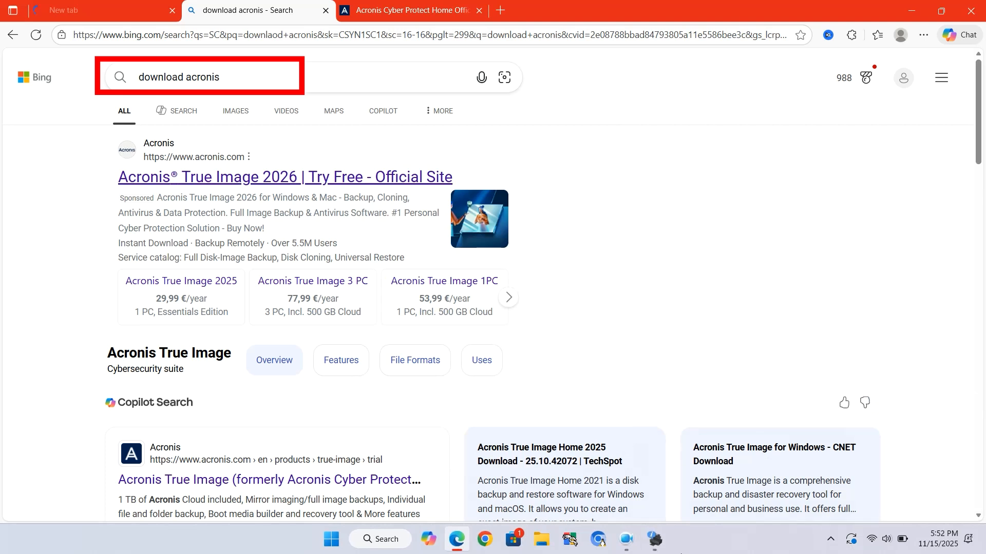
Step: Close the older Acronis Cyber Protect Home Office tab in Bing
{"action": "right_click", "coordinate": [653, 539]}
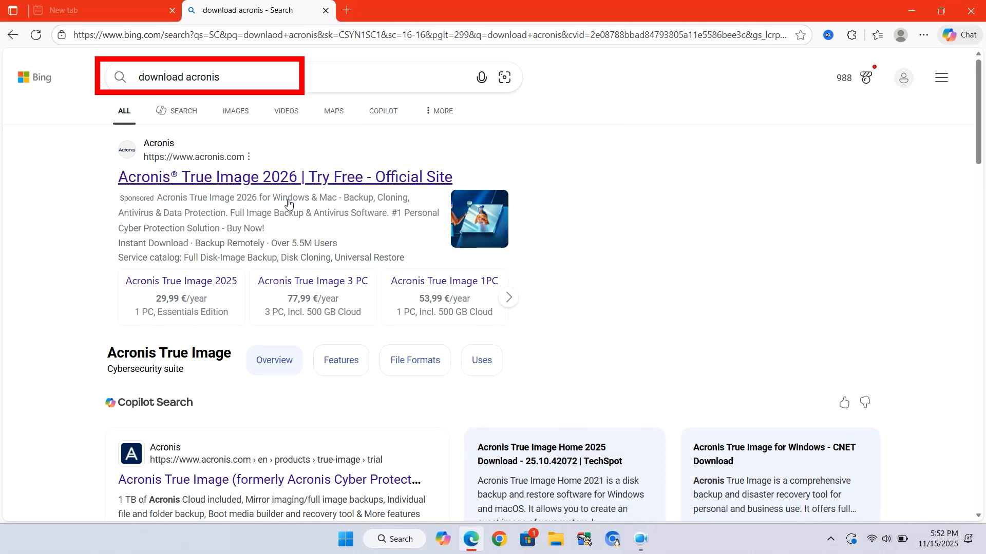
Step: Open the sponsored Acronis True Image site and start its 30-day free trial
{"action": "left_click", "coordinate": [285, 177]}
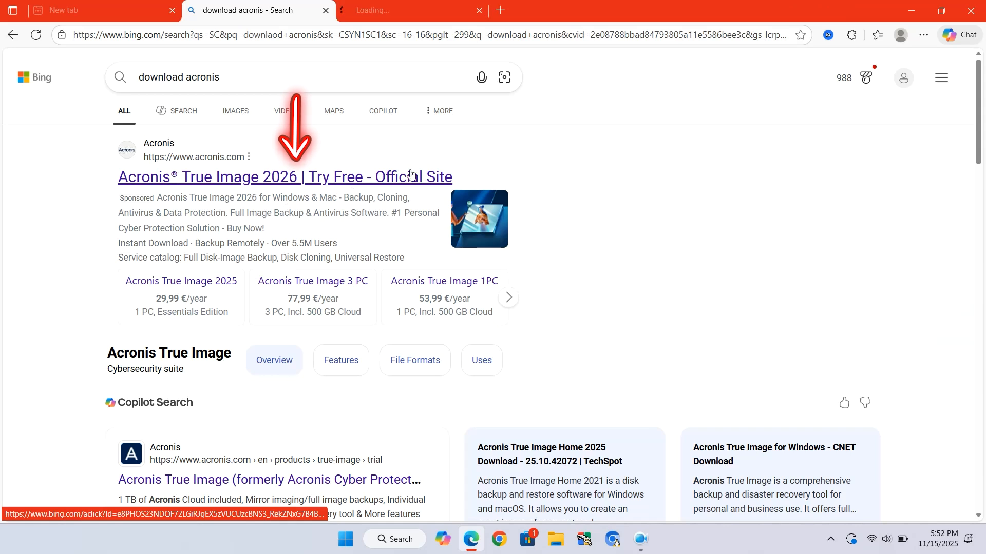
{"action": "left_click", "coordinate": [284, 176]}
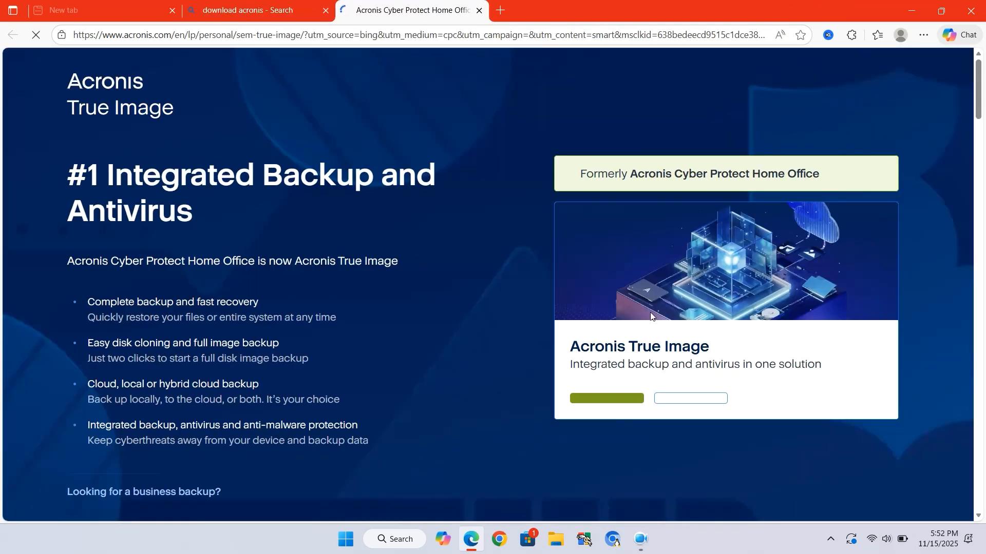
{"action": "scroll", "scroll_direction": "down", "scroll_amount": 3}
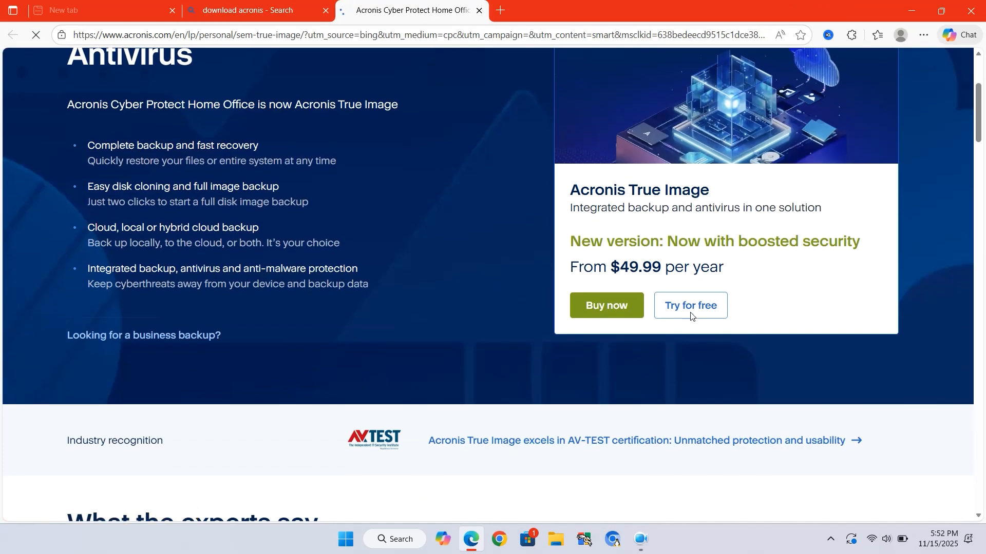
{"action": "left_click", "coordinate": [690, 305]}
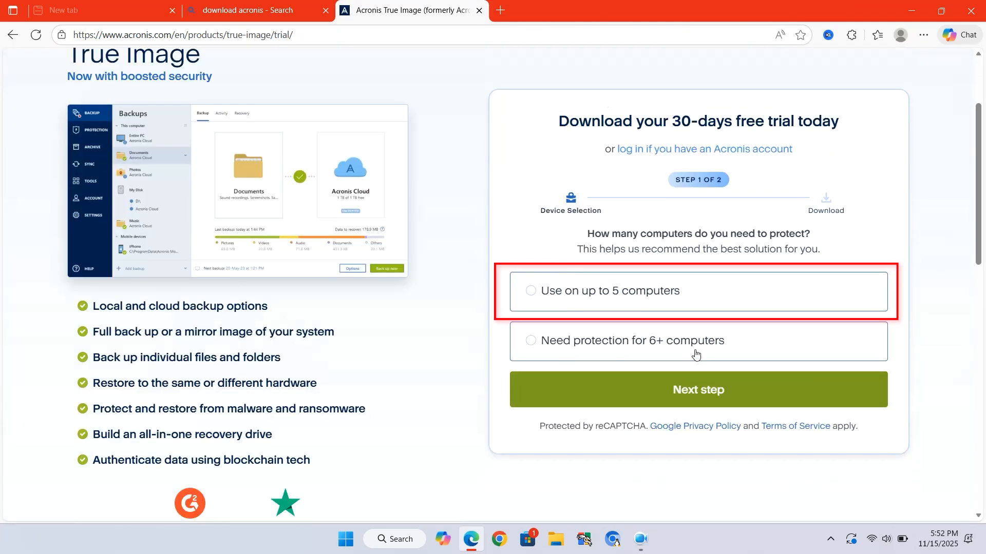
Step: Choose 'Use on up to 5 computers' and download the AcronisTrueImage.exe trial installer
{"action": "left_click", "coordinate": [530, 291]}
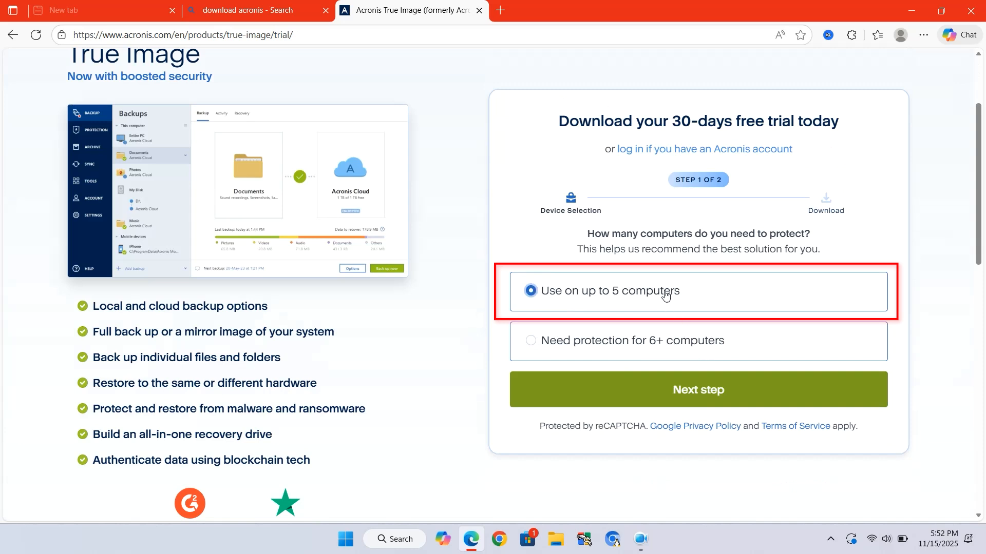
{"action": "left_click", "coordinate": [698, 389]}
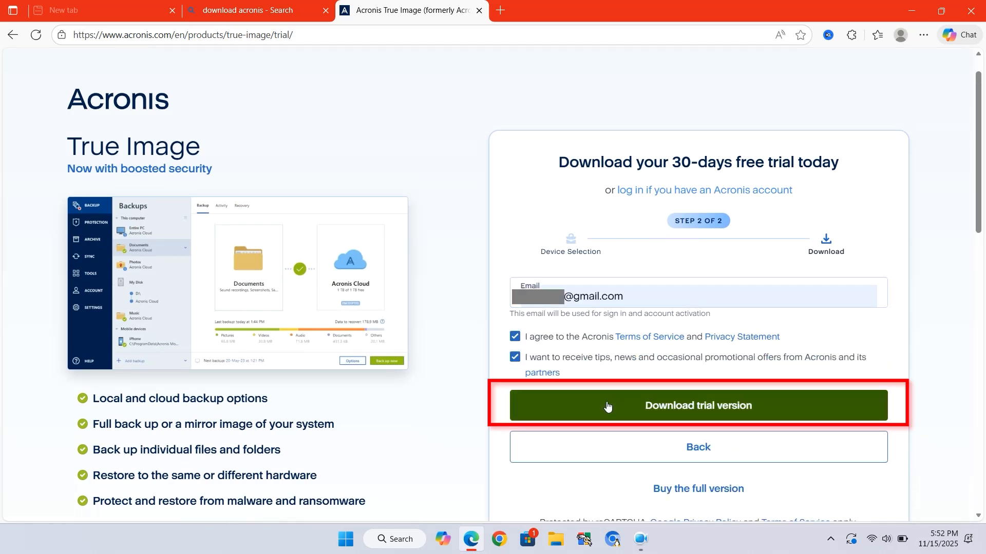
{"action": "left_click", "coordinate": [697, 406]}
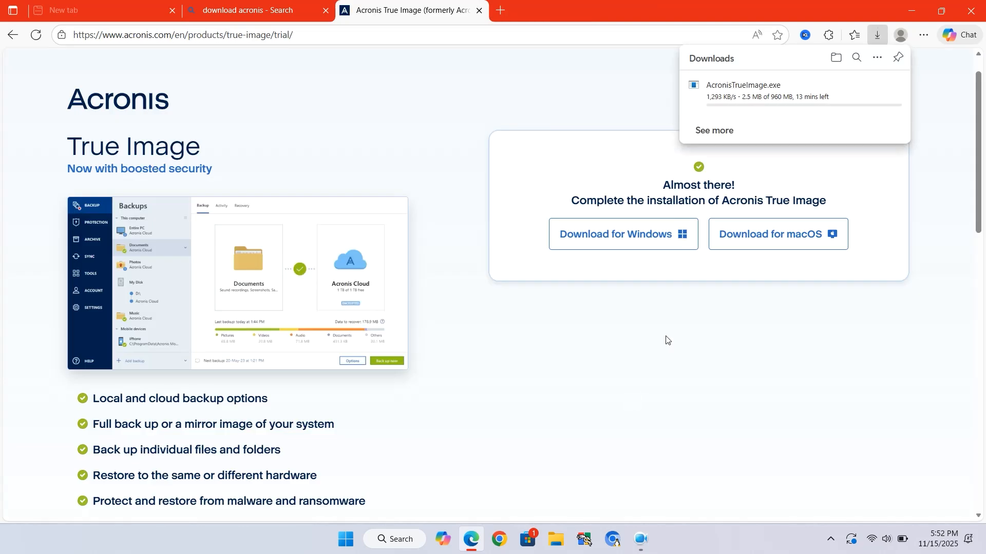
{"action": "mouse_move", "coordinate": [768, 108]}
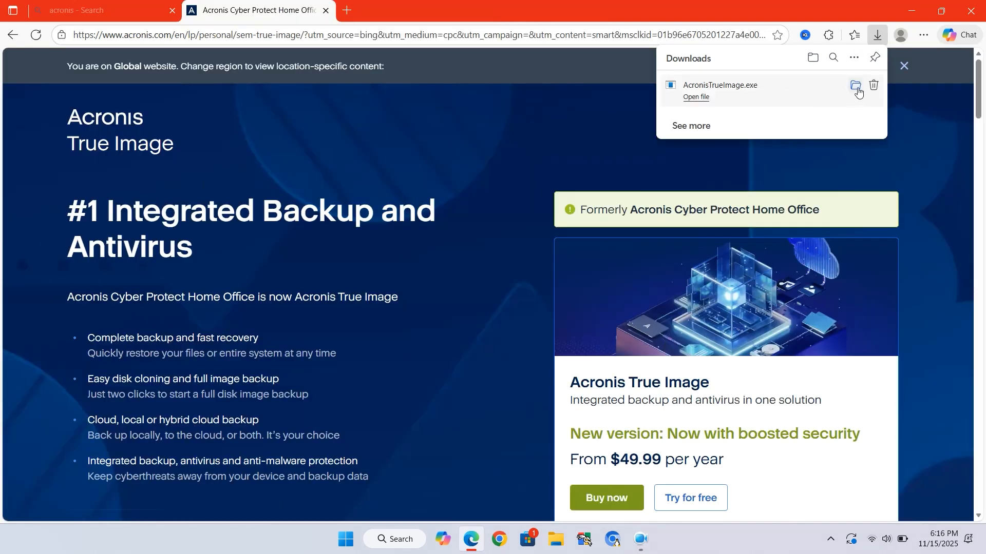
Step: Run AcronisTrueImage.exe from Downloads, install it, and restore the hidden desktop icons
{"action": "left_click", "coordinate": [855, 85]}
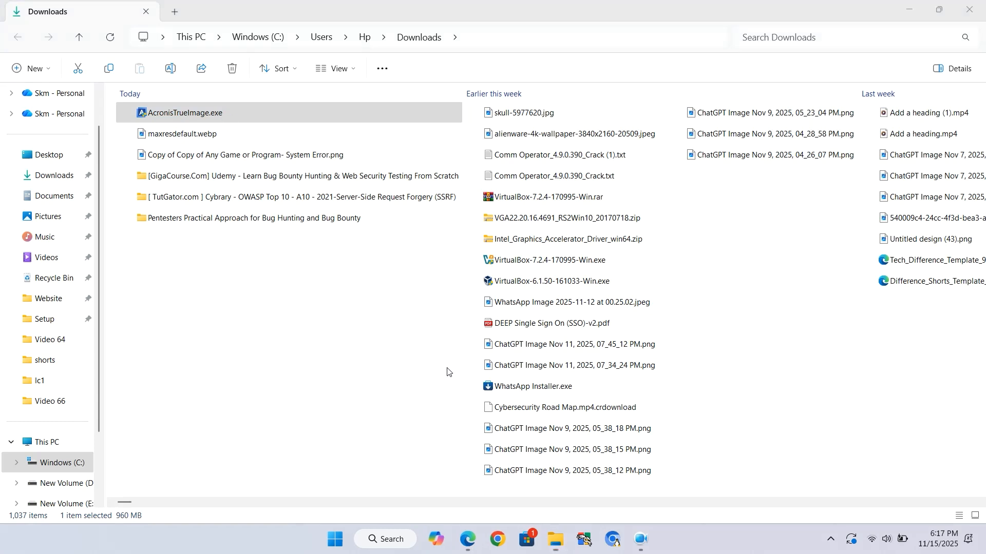
{"action": "double_click", "coordinate": [167, 113]}
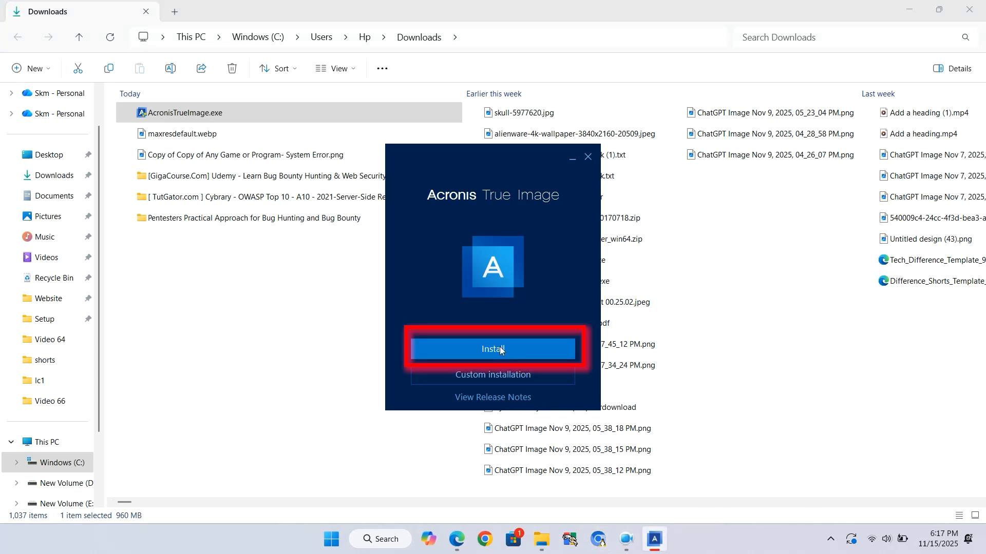
{"action": "mouse_move", "coordinate": [507, 357]}
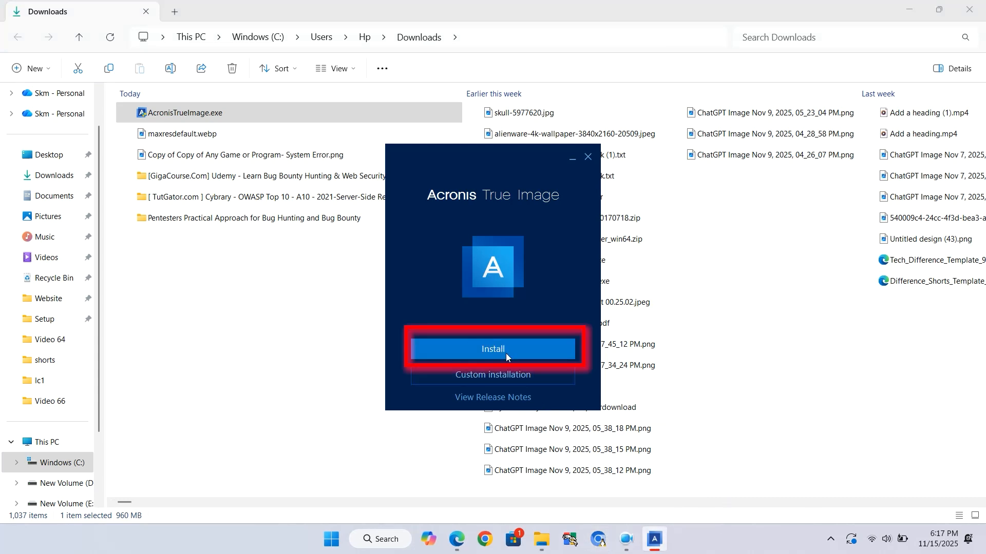
{"action": "left_click", "coordinate": [493, 349]}
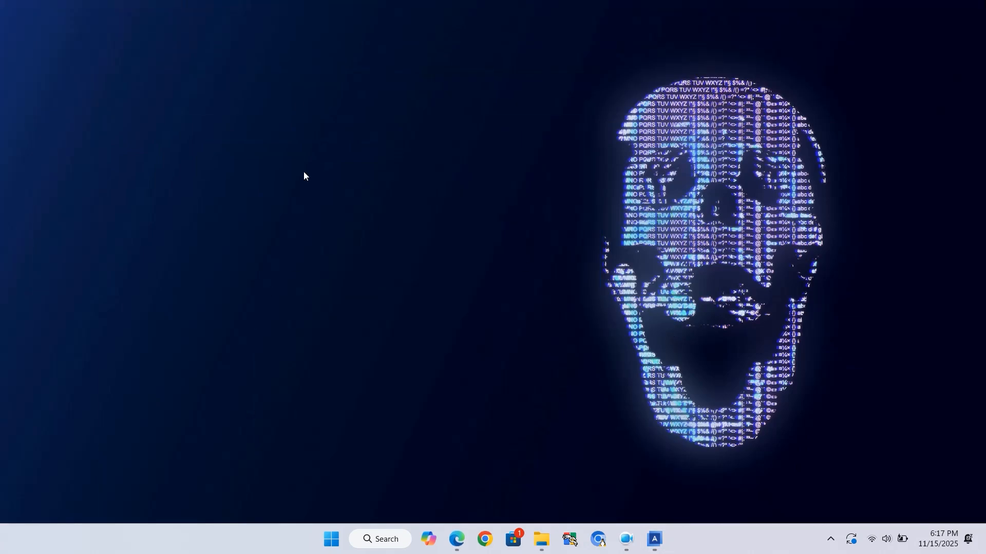
{"action": "right_click", "coordinate": [305, 176]}
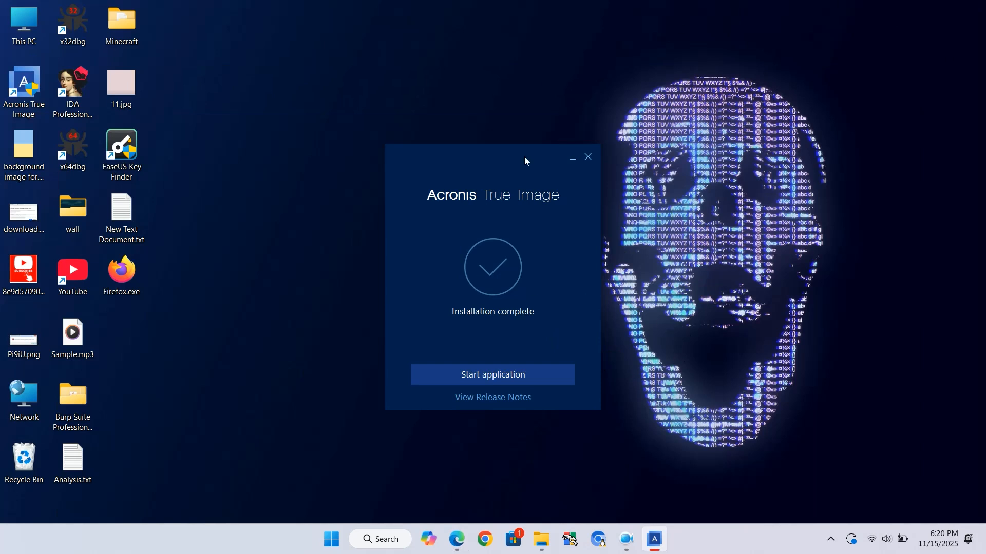
Step: Close the installer, launch Acronis True Image from its desktop shortcut, and accept the license
{"action": "left_click", "coordinate": [587, 157]}
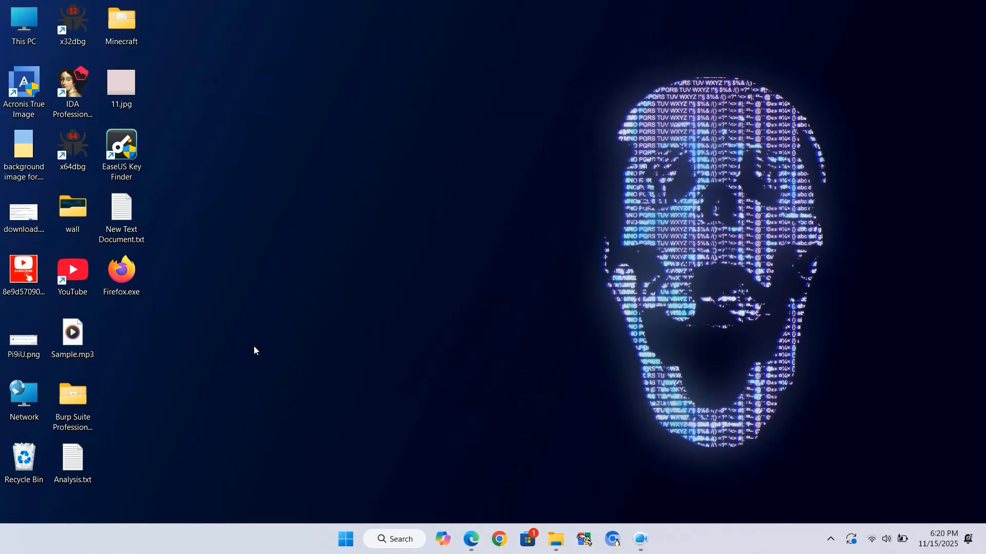
{"action": "double_click", "coordinate": [24, 82]}
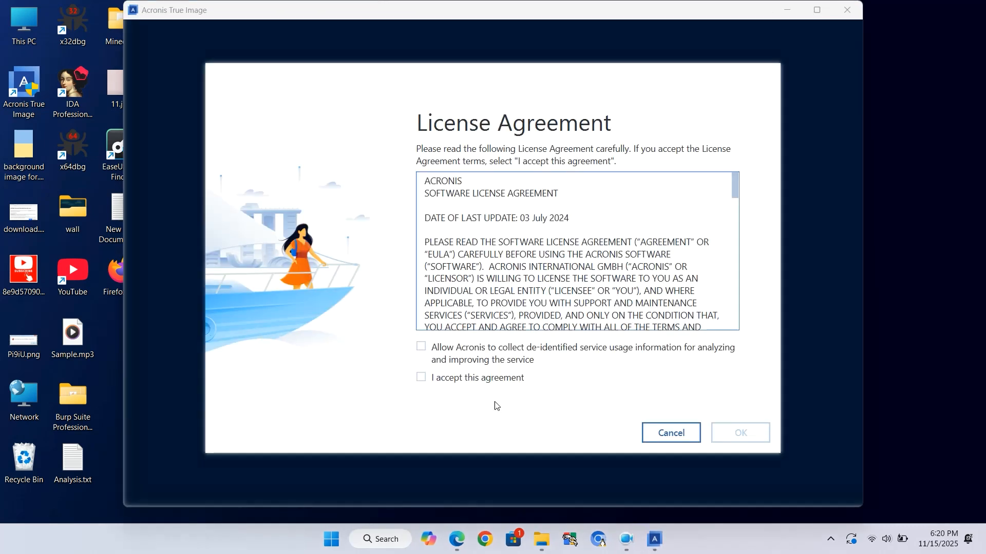
{"action": "left_click", "coordinate": [421, 377]}
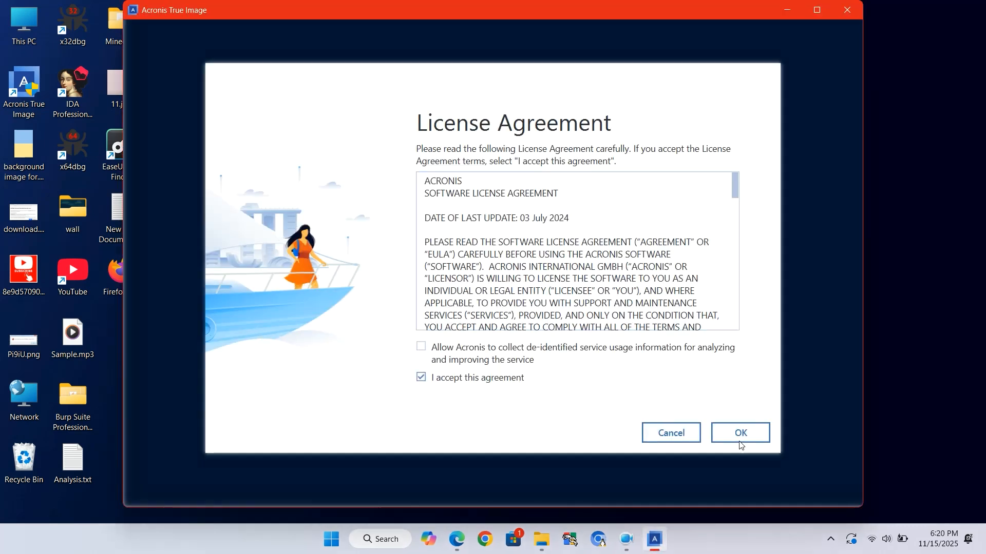
{"action": "mouse_move", "coordinate": [807, 394]}
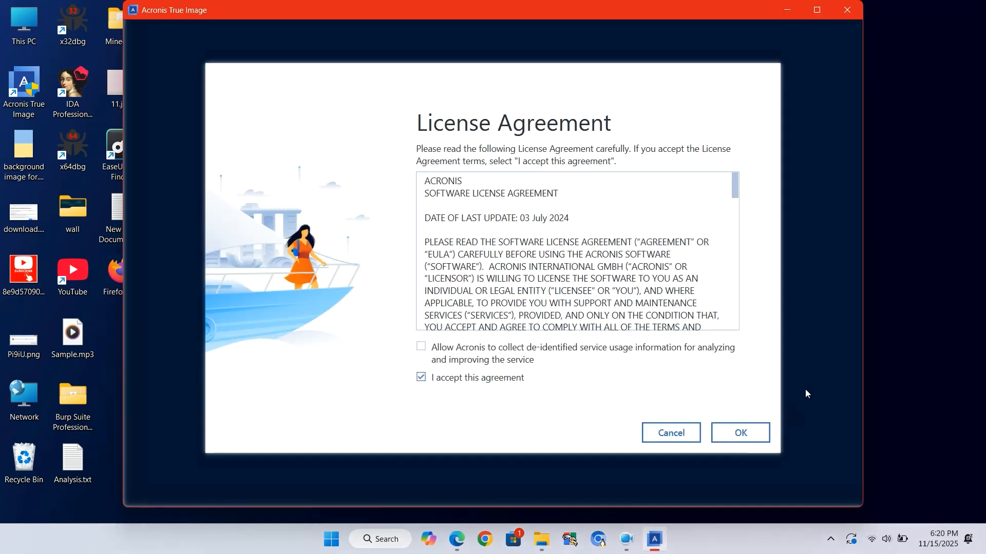
Step: Confirm the license, tick Terms of Use and promotional offers, and create the account
{"action": "left_click", "coordinate": [740, 433]}
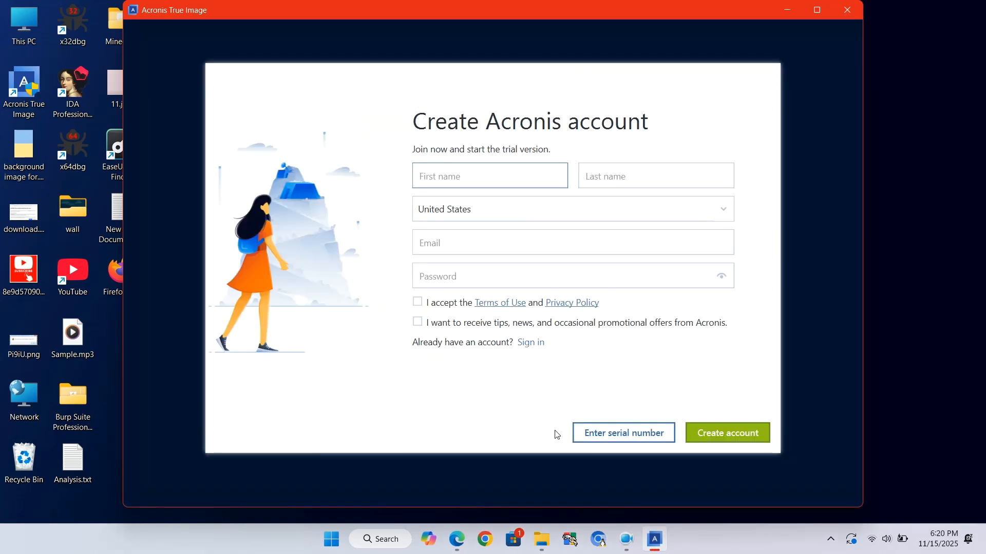
{"action": "mouse_move", "coordinate": [354, 297]}
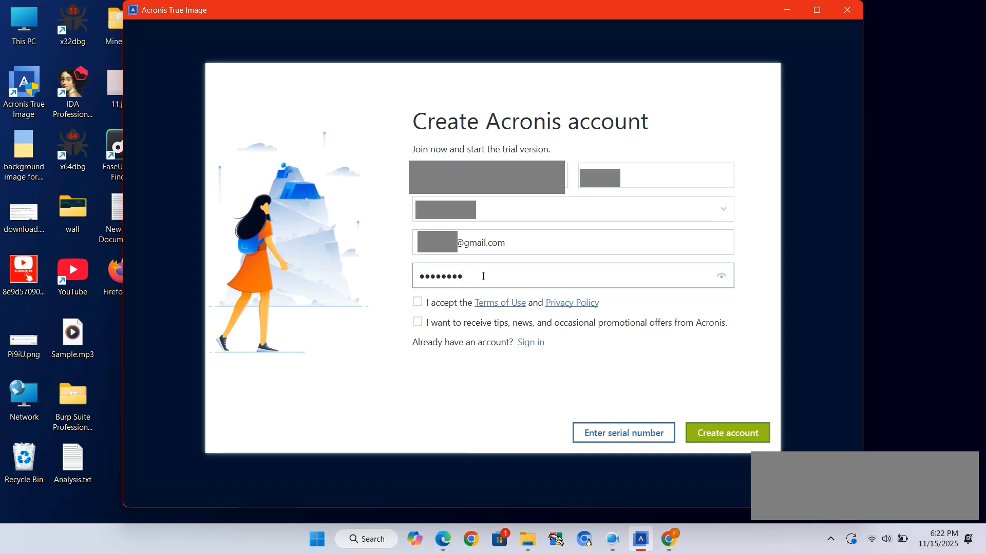
{"action": "left_click", "coordinate": [417, 302]}
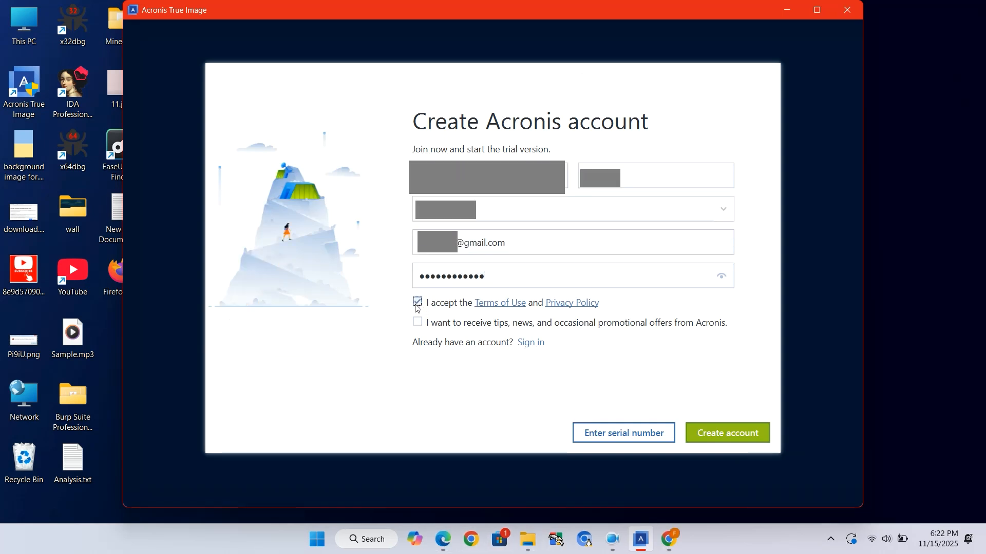
{"action": "left_click", "coordinate": [417, 322]}
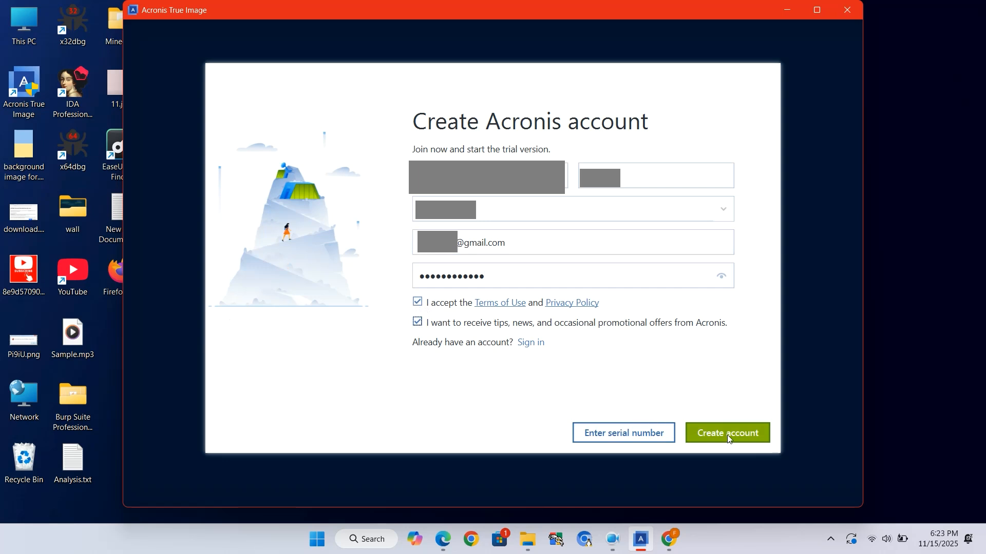
{"action": "left_click", "coordinate": [726, 433]}
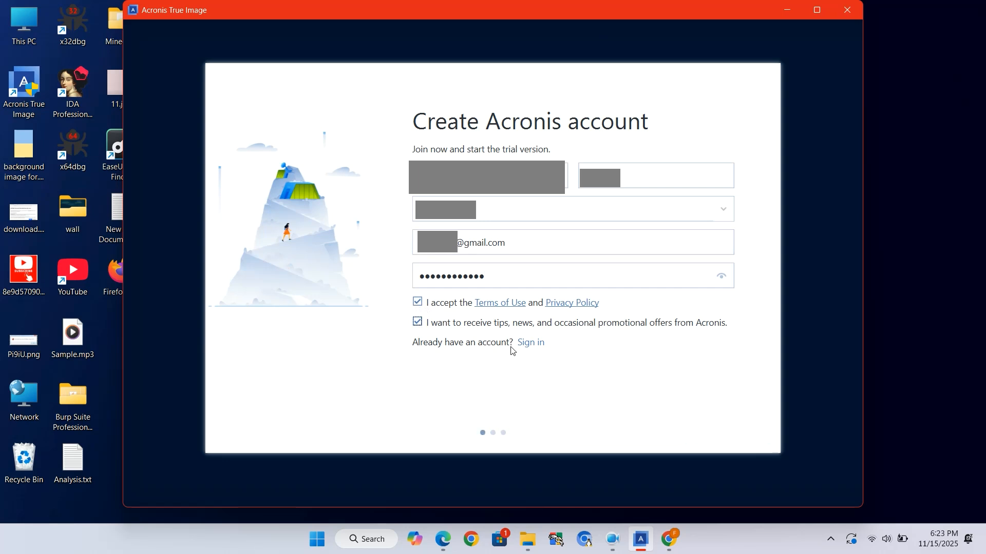
{"action": "mouse_move", "coordinate": [564, 419]}
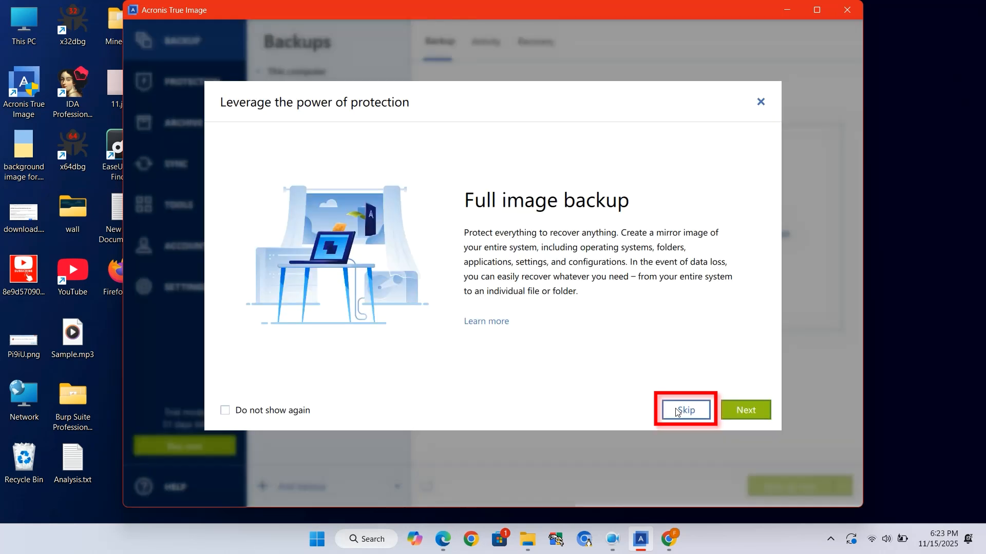
Step: Skip the 'Leverage the power of protection' tour and show the Tools section
{"action": "left_click", "coordinate": [686, 410]}
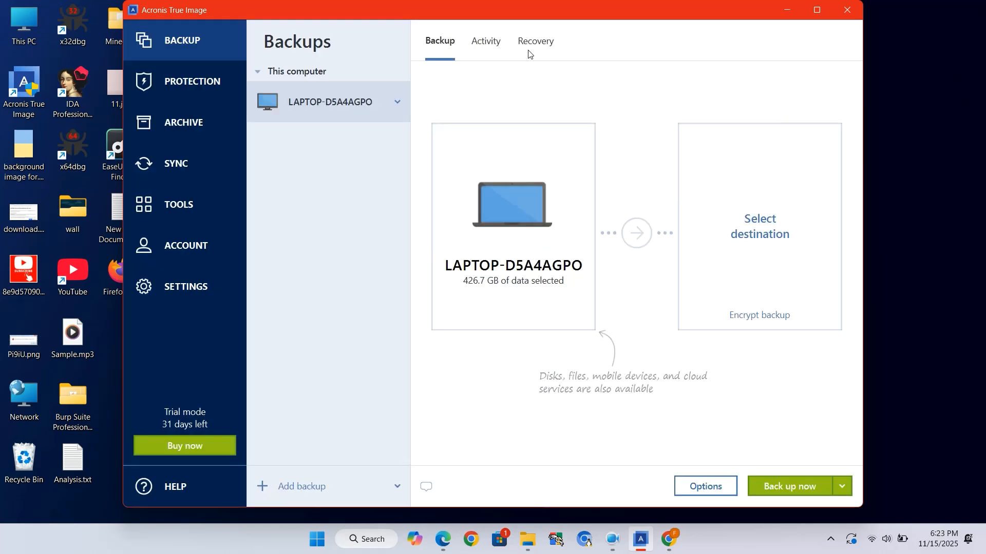
{"action": "left_click", "coordinate": [178, 204]}
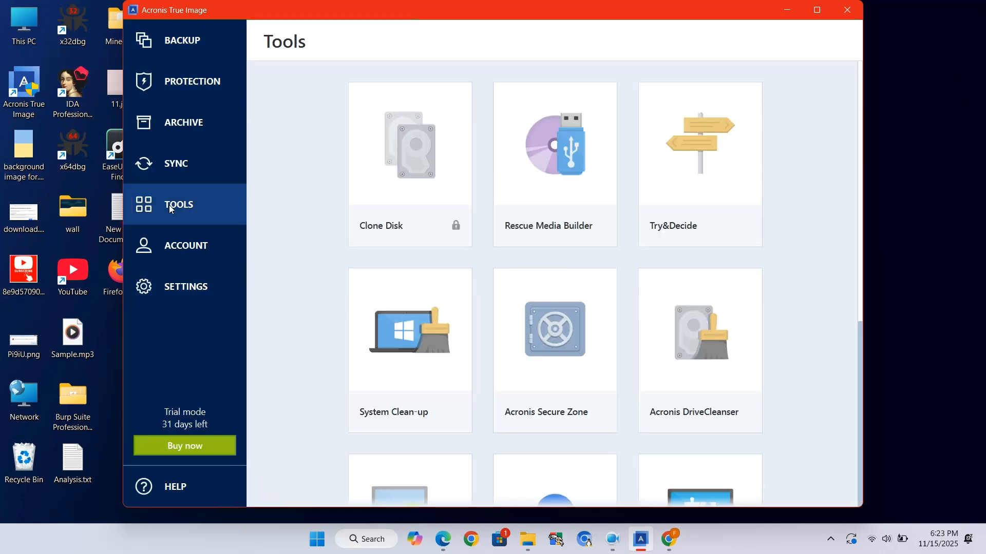
{"action": "mouse_move", "coordinate": [574, 192]}
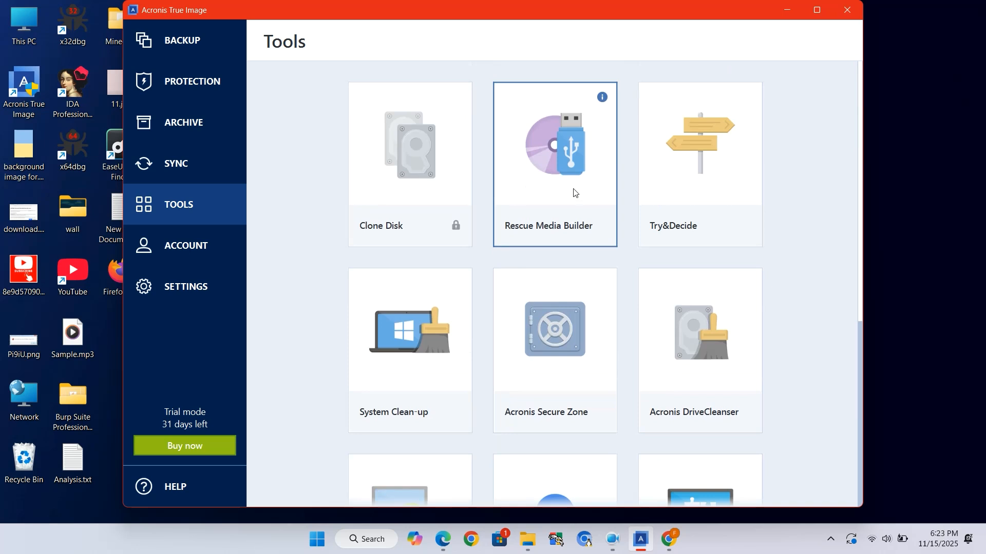
{"action": "mouse_move", "coordinate": [545, 181]}
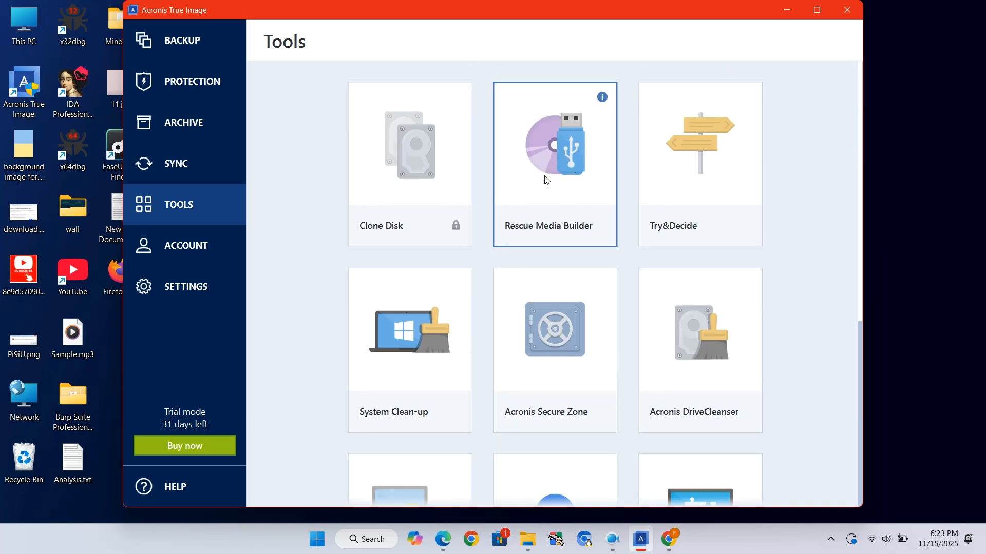
Step: Build rescue media saved as AcronisBootablePEMedia.iso on the Desktop
{"action": "left_click", "coordinate": [555, 149]}
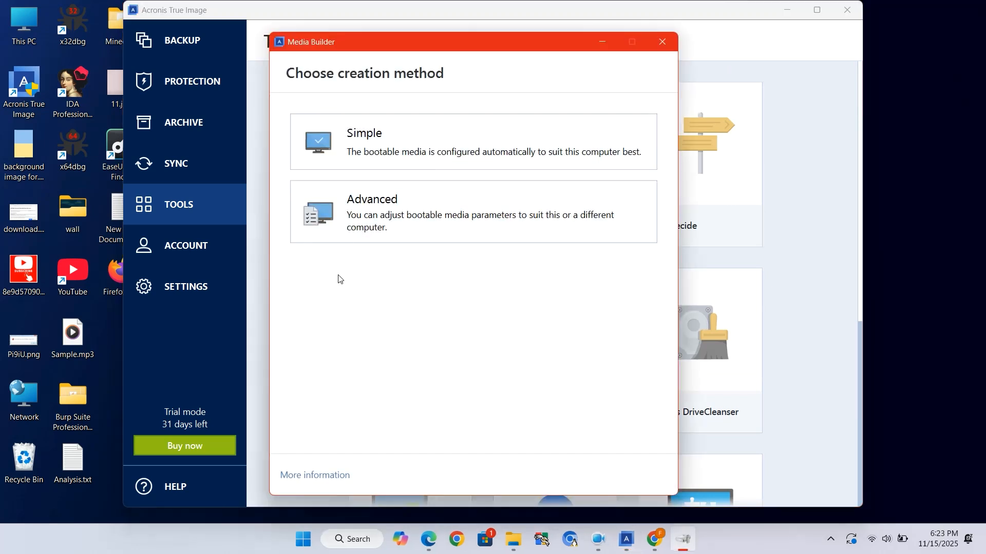
{"action": "mouse_move", "coordinate": [508, 146]}
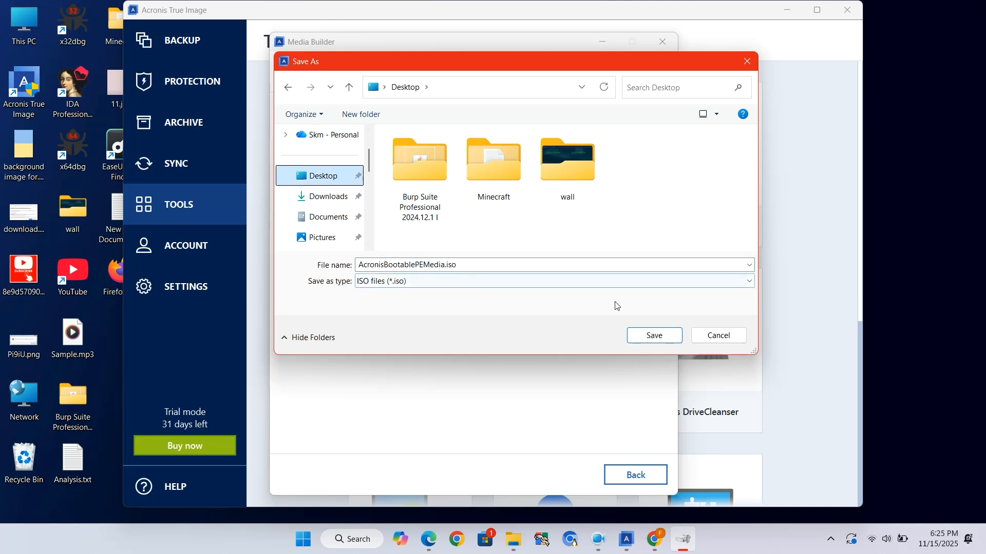
{"action": "left_click", "coordinate": [654, 335]}
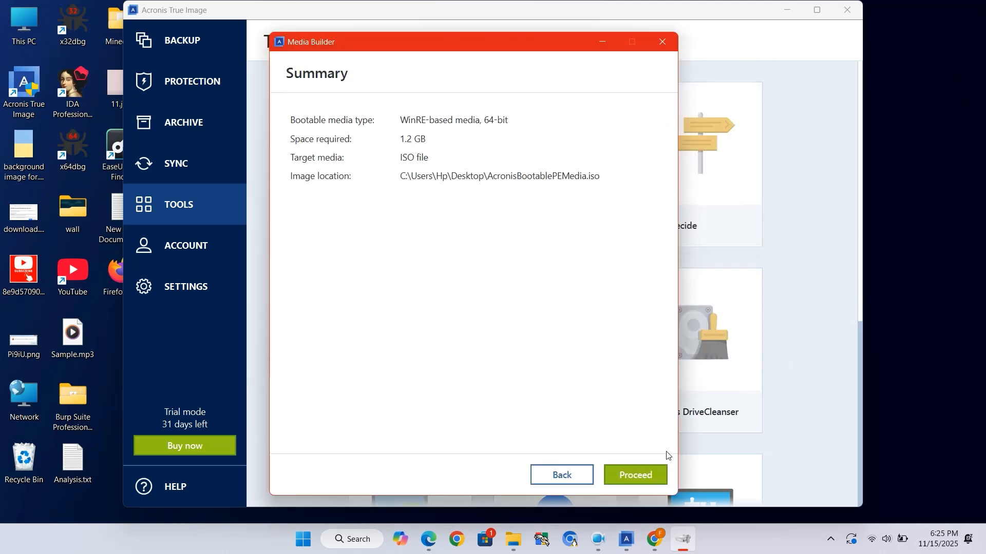
{"action": "left_click", "coordinate": [635, 475]}
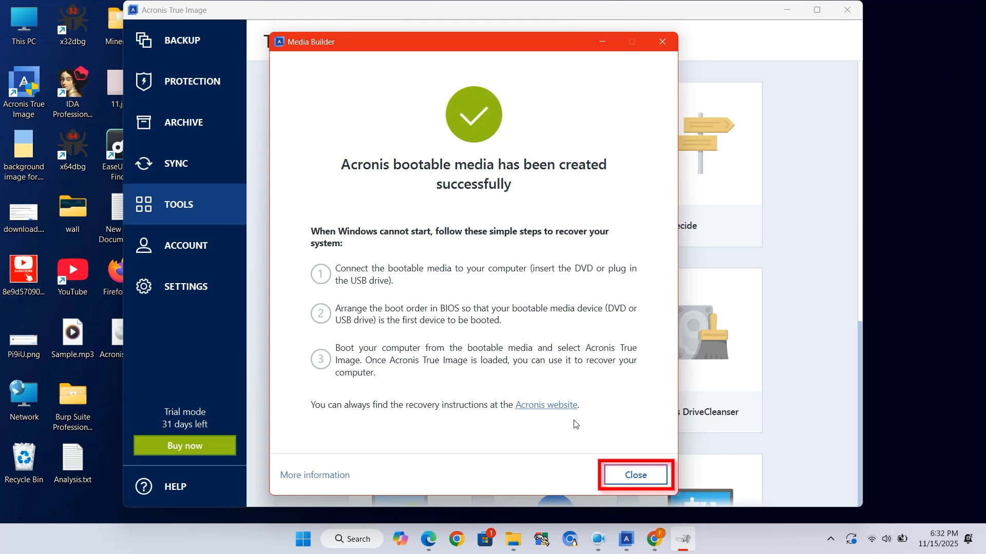
Step: Close the Media Builder success screen and quit Acronis True Image
{"action": "left_click", "coordinate": [635, 475]}
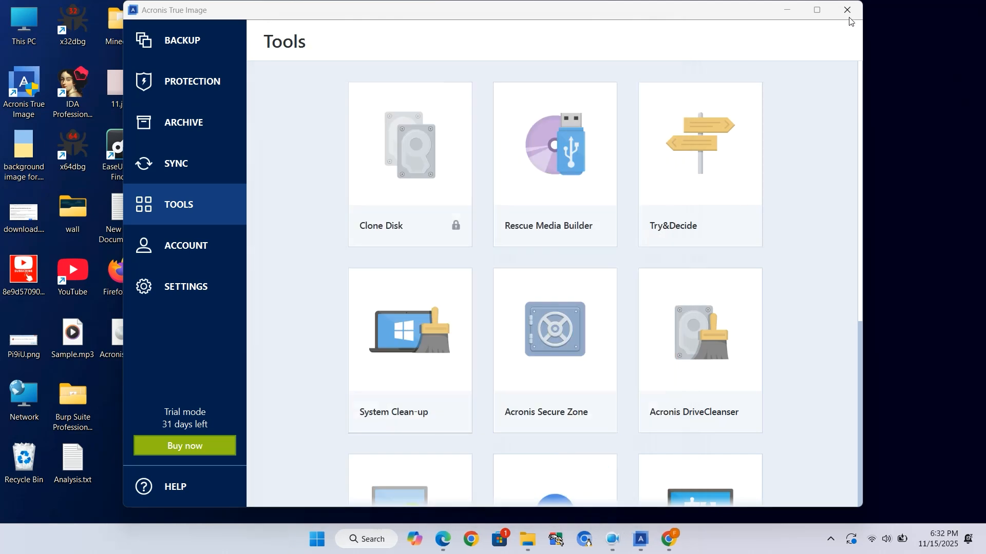
{"action": "left_click", "coordinate": [847, 10]}
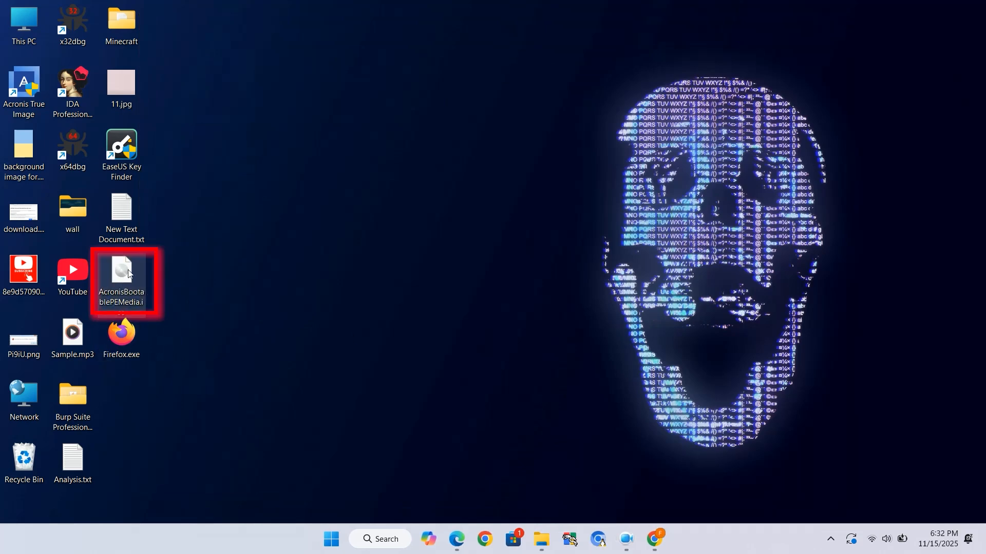
Step: Search 'download rufus', open rufus.ie, and download portable rufus-4.11p.exe
{"action": "type", "text": "download rufus"}
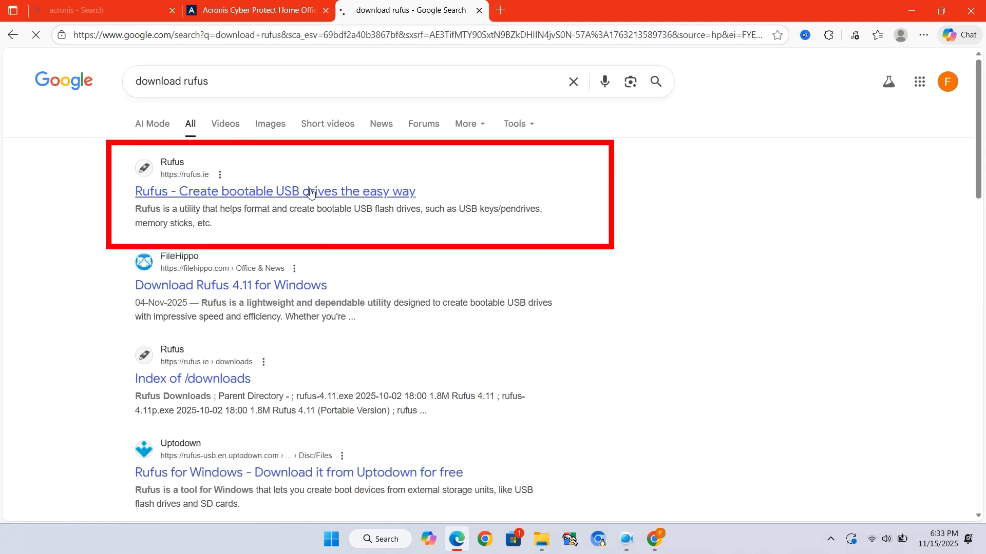
{"action": "left_click", "coordinate": [274, 191]}
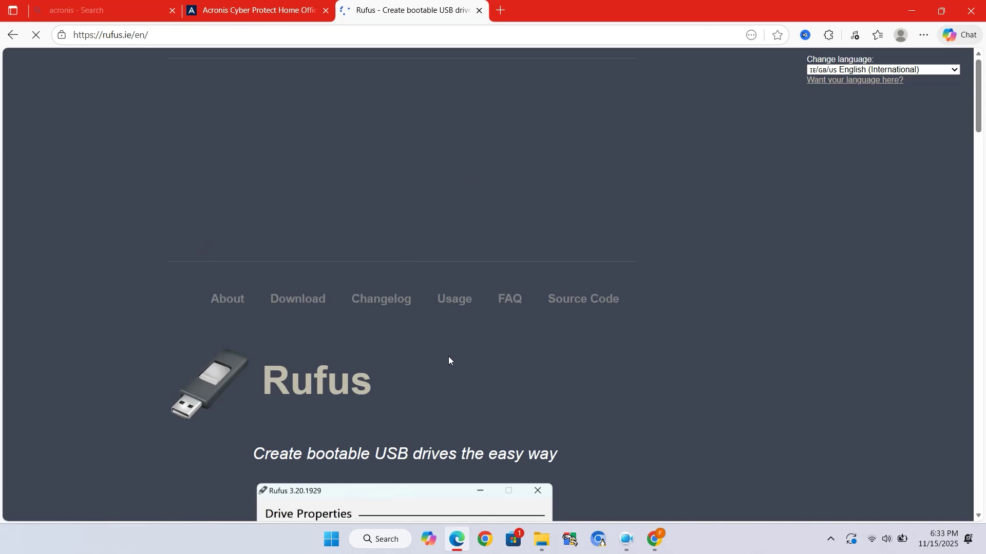
{"action": "scroll", "scroll_direction": "down", "scroll_amount": 3}
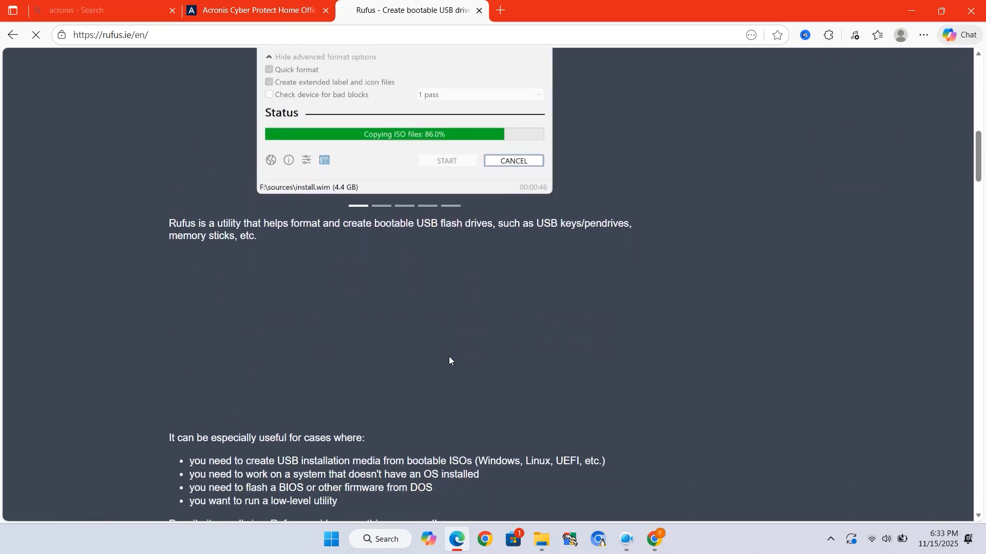
{"action": "scroll", "scroll_direction": "down", "scroll_amount": 3}
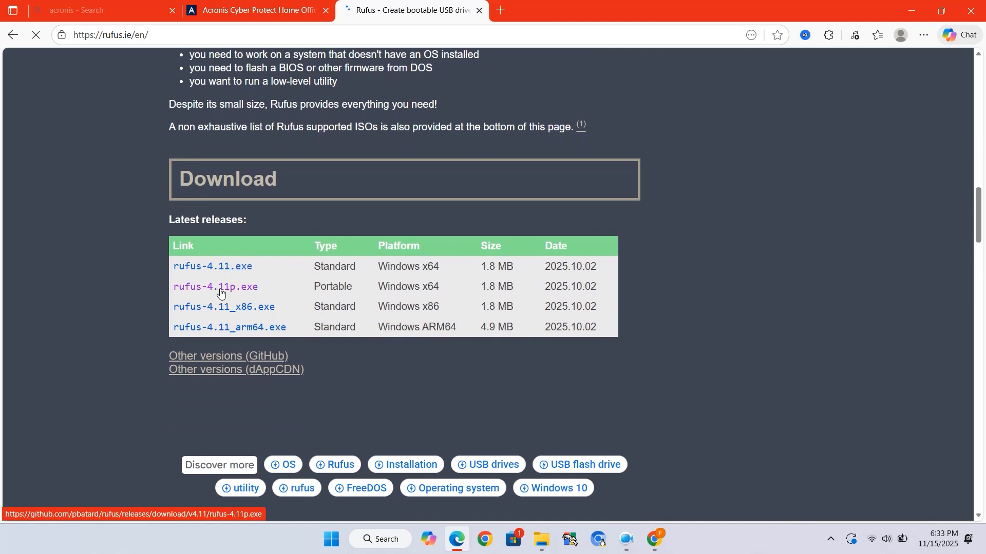
{"action": "left_click", "coordinate": [215, 286]}
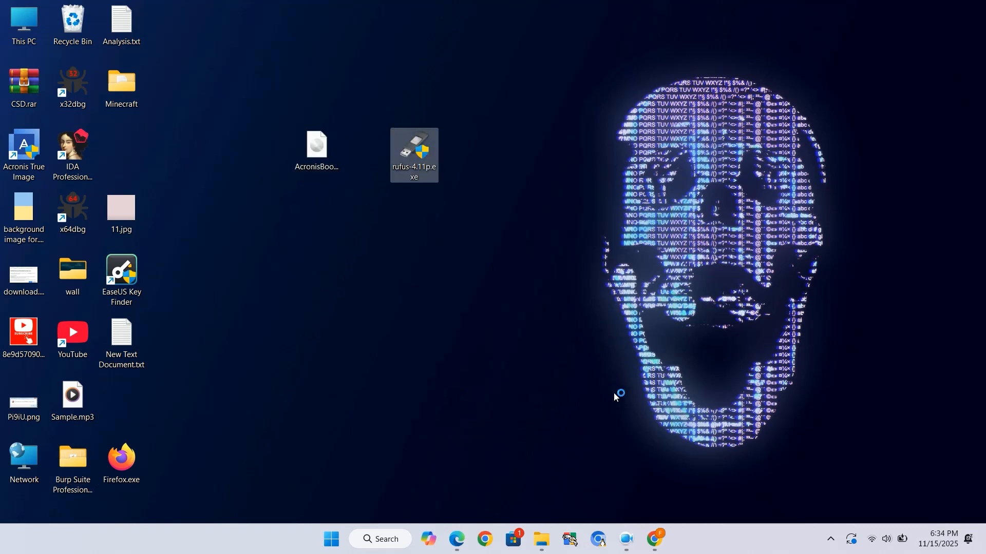
Step: Launch portable Rufus 4.11 and confirm it detects the 32 GB USB drive F:
{"action": "left_click", "coordinate": [471, 377]}
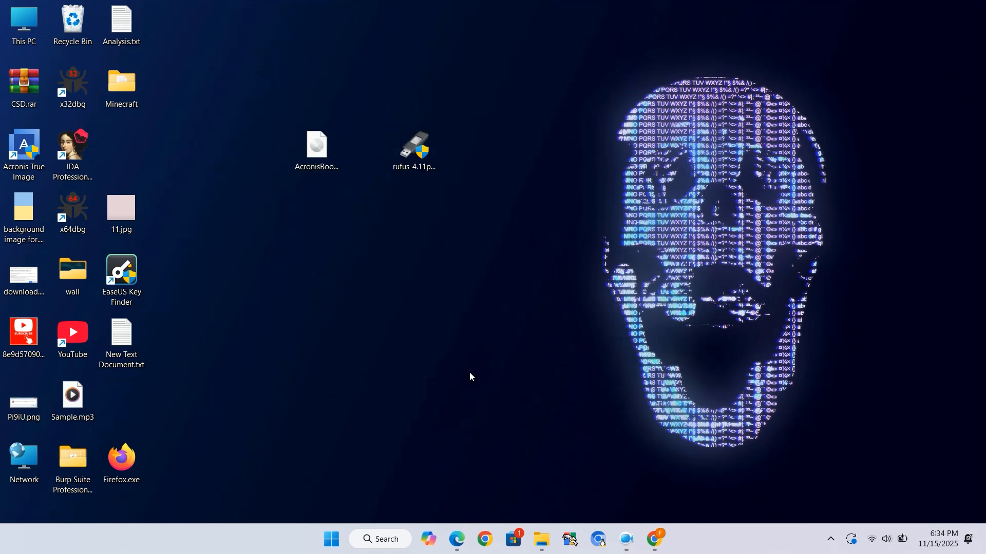
{"action": "double_click", "coordinate": [414, 146]}
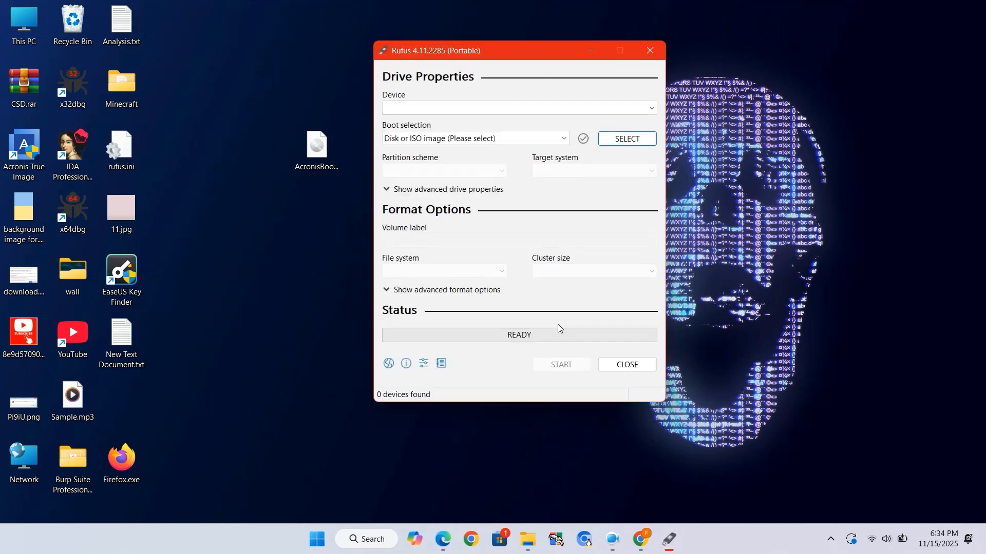
{"action": "mouse_move", "coordinate": [523, 283]}
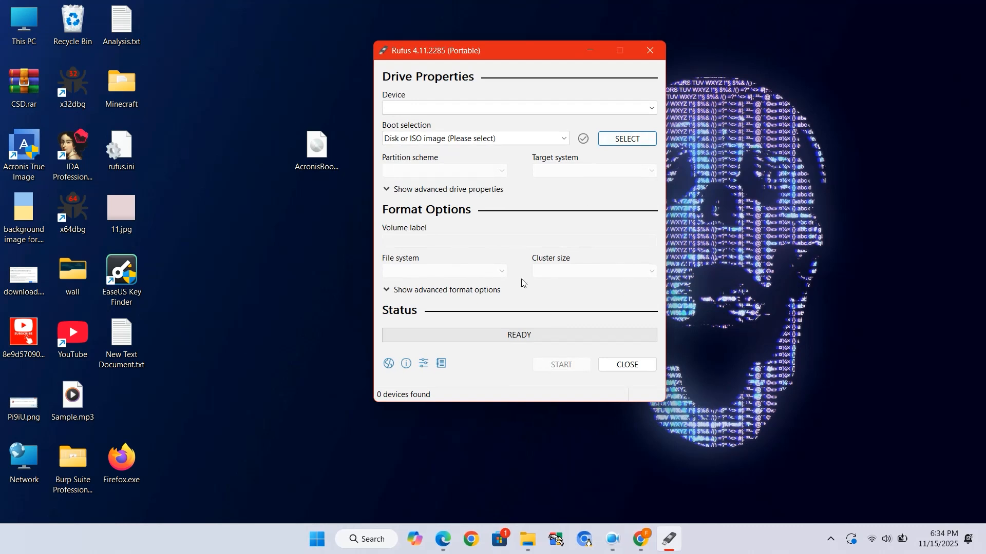
{"action": "mouse_move", "coordinate": [631, 5]}
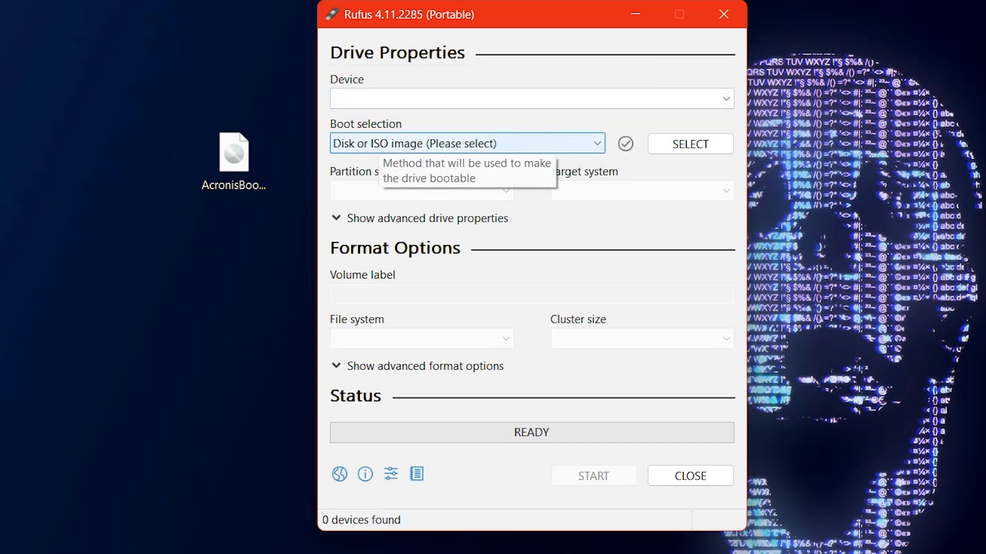
{"action": "mouse_move", "coordinate": [560, 520]}
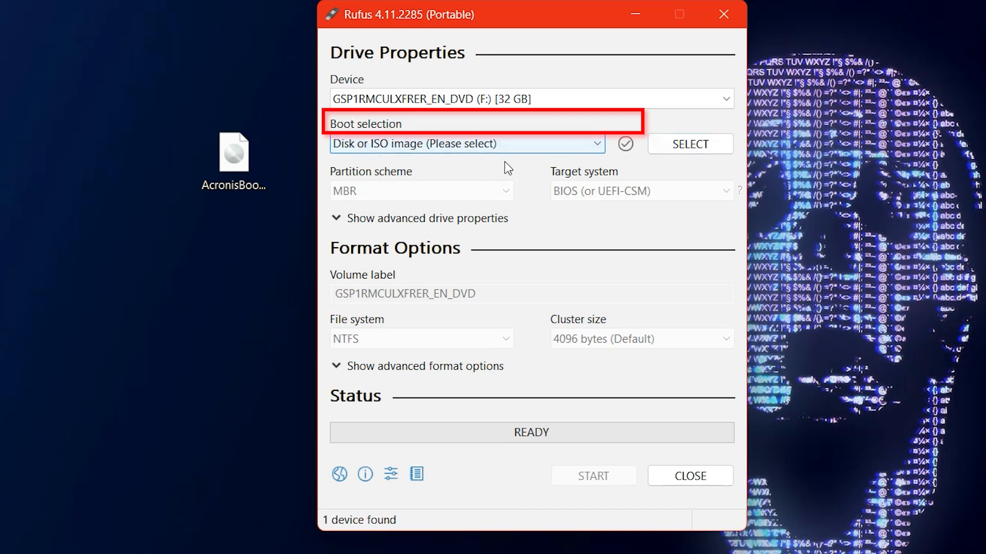
{"action": "left_click", "coordinate": [689, 144]}
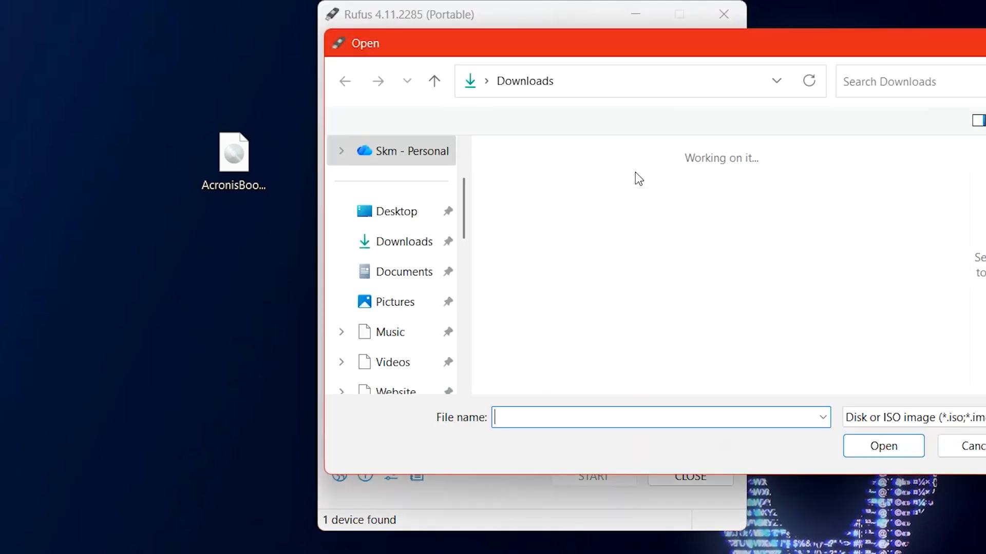
Step: Load AcronisBootablePEMedia.iso from the Desktop, giving GPT/UEFI and FAT32 settings automatically
{"action": "left_click", "coordinate": [397, 212]}
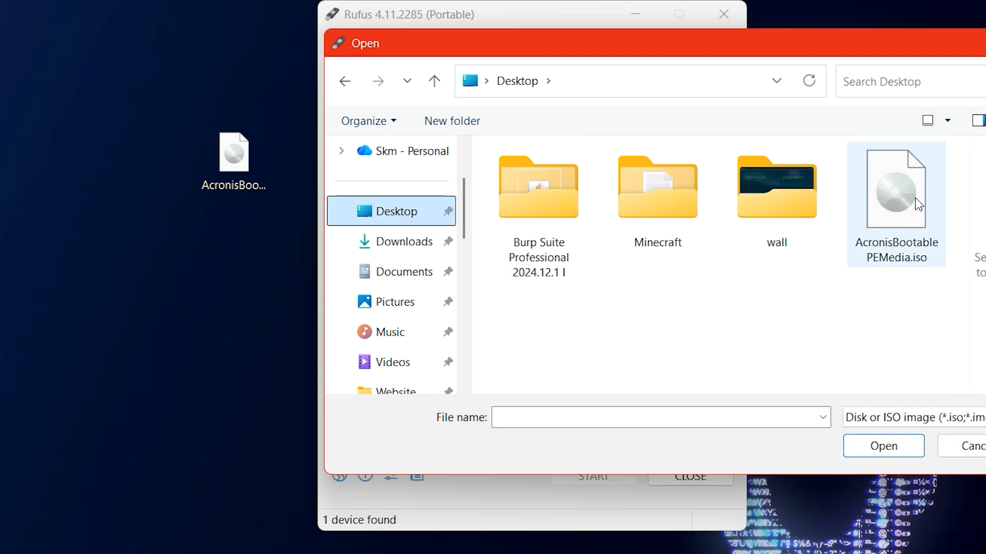
{"action": "left_click", "coordinate": [896, 193]}
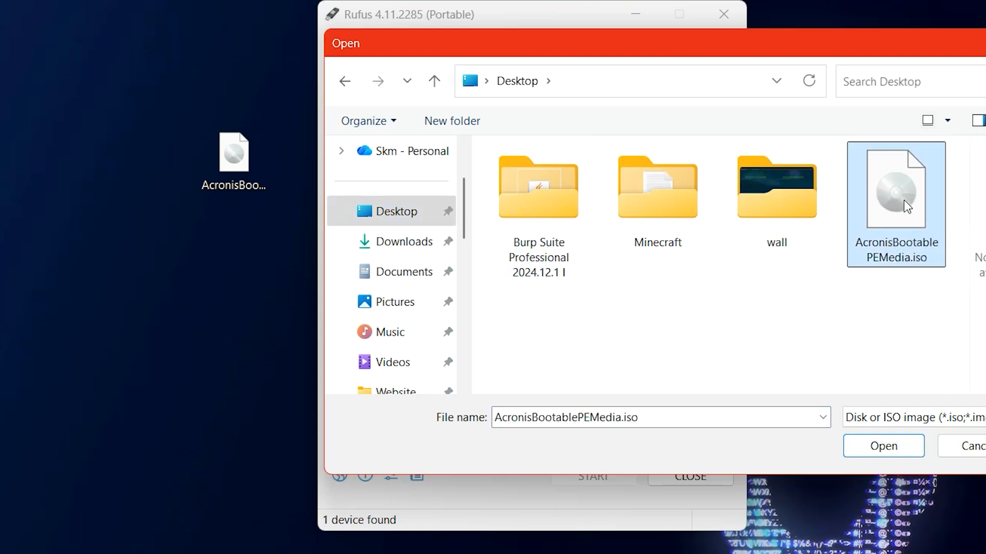
{"action": "left_click", "coordinate": [883, 446]}
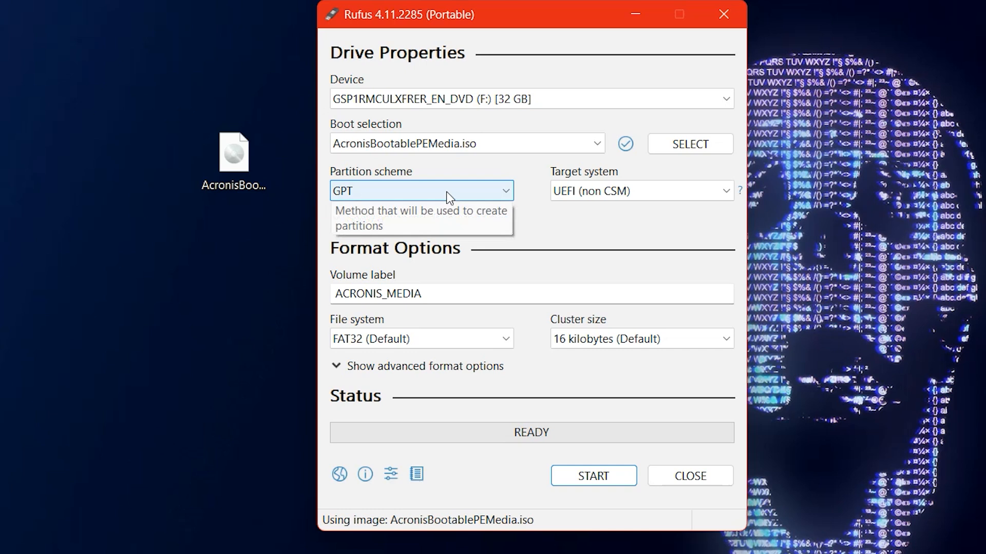
{"action": "left_click", "coordinate": [420, 190]}
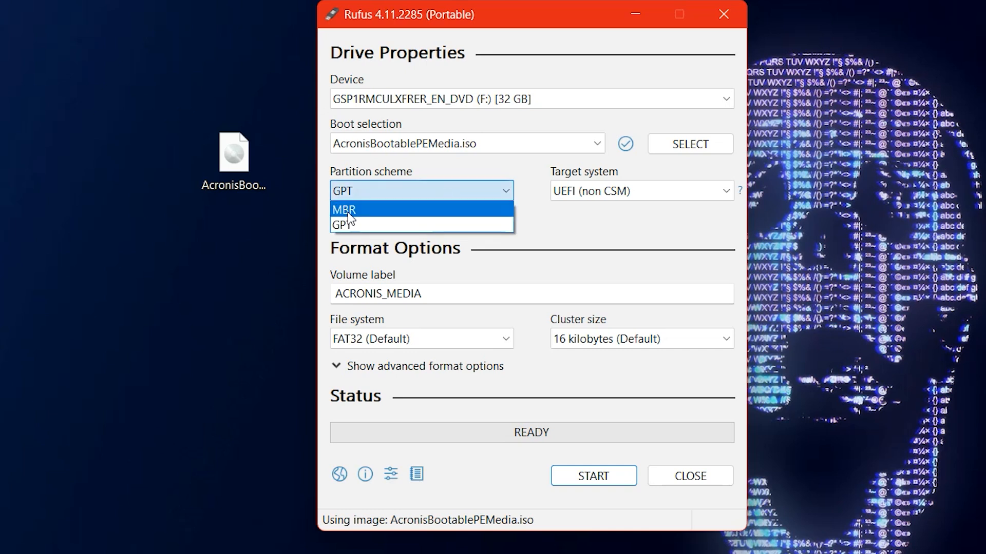
{"action": "left_click", "coordinate": [342, 225]}
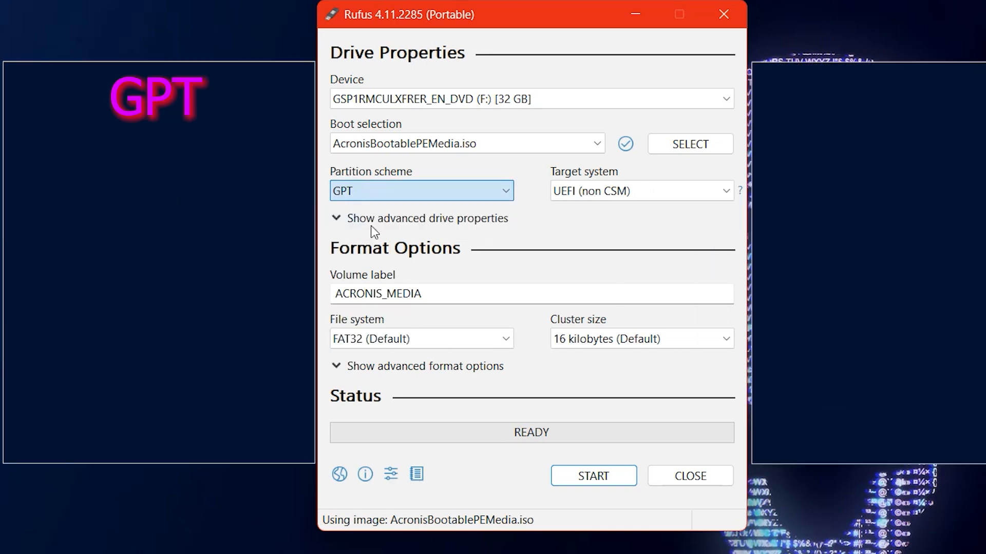
{"action": "left_click", "coordinate": [422, 191]}
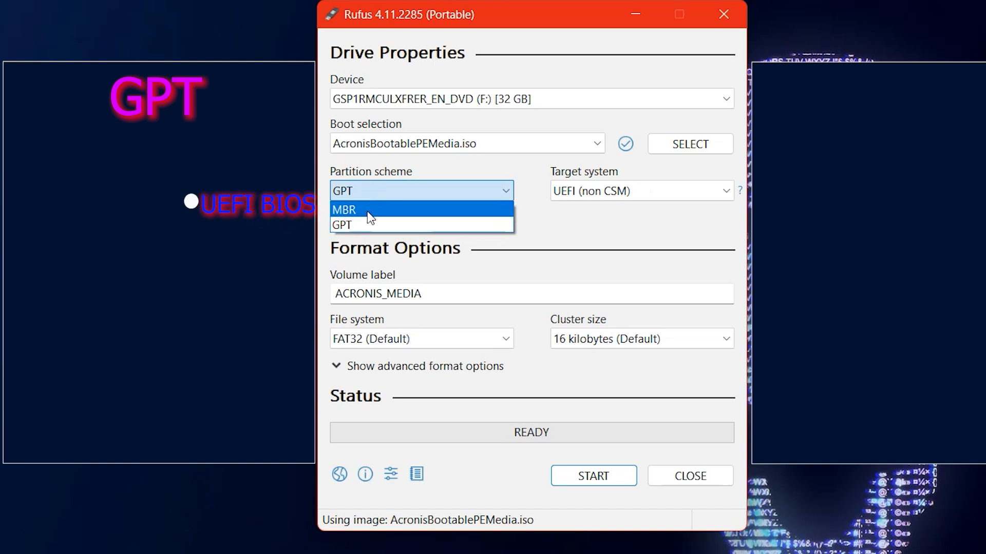
{"action": "left_click", "coordinate": [364, 210]}
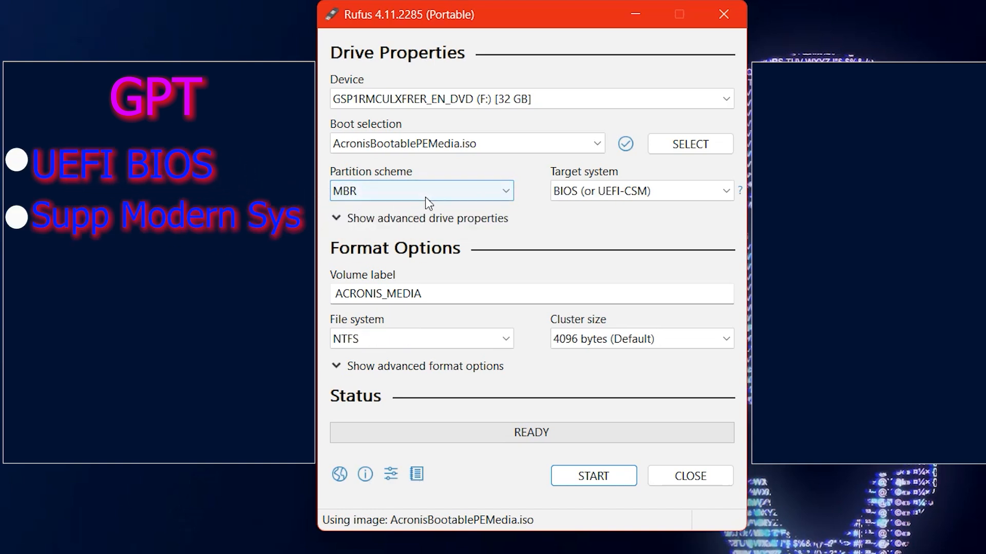
{"action": "left_click", "coordinate": [421, 191]}
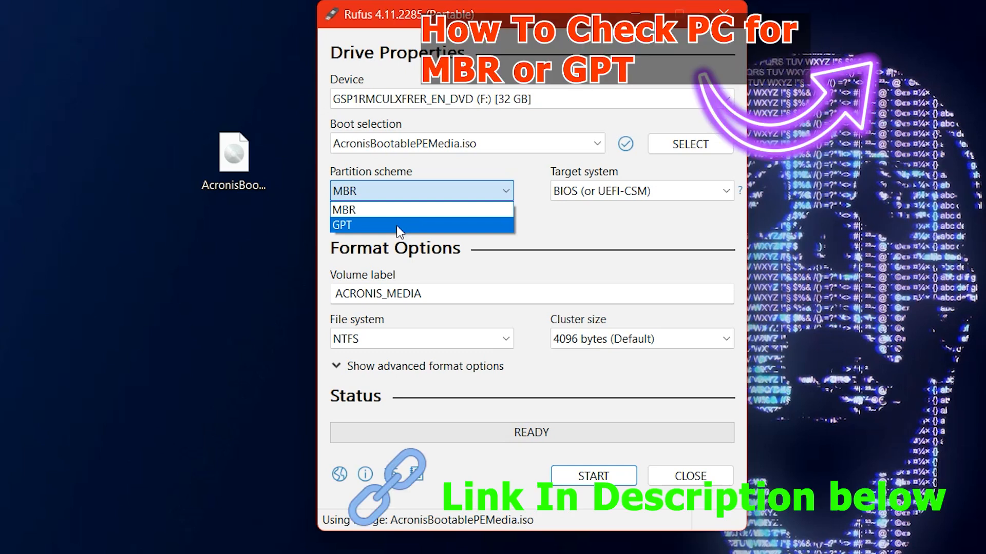
{"action": "left_click", "coordinate": [342, 225]}
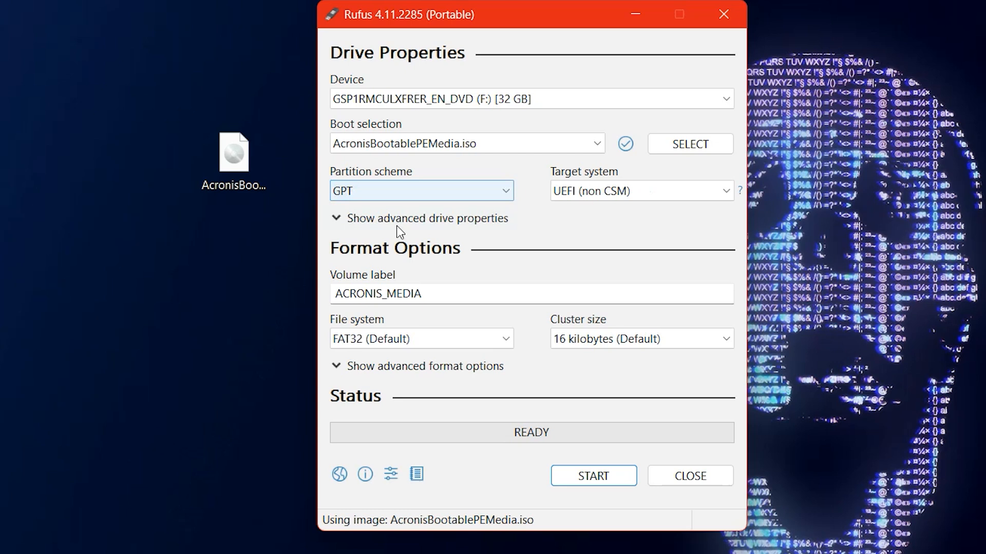
Step: Write the Acronis ISO to the 32 GB drive F:, accepting the data-destruction warning
{"action": "left_click", "coordinate": [427, 218]}
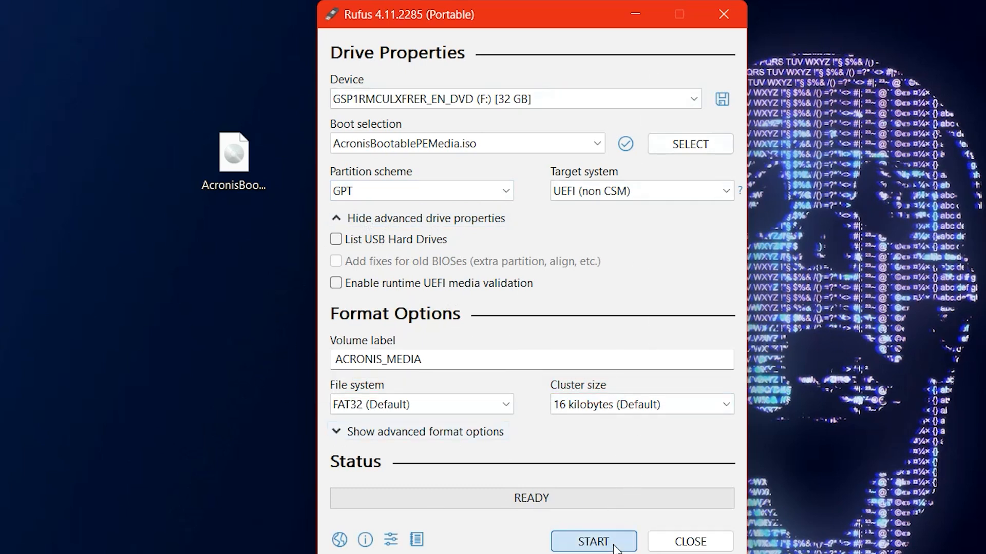
{"action": "left_click", "coordinate": [595, 541]}
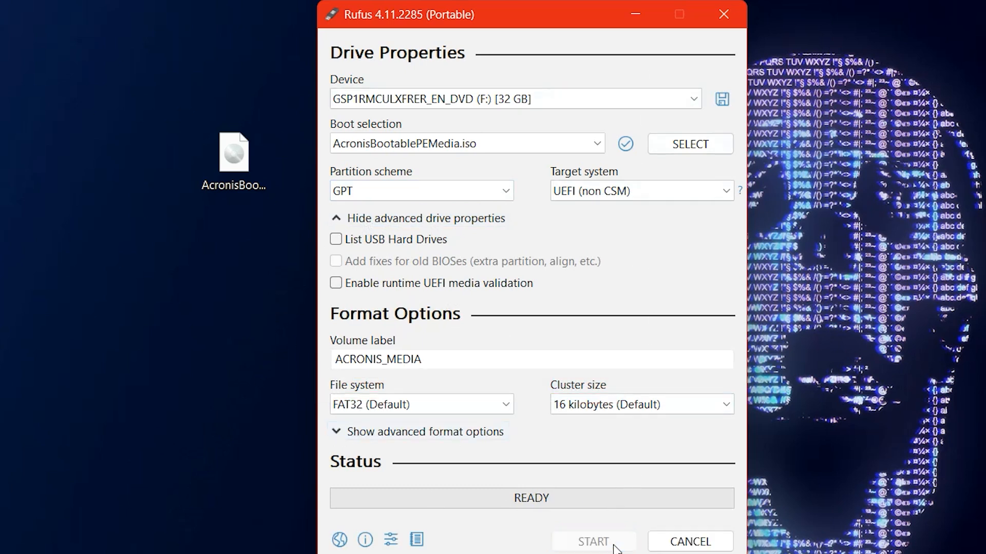
{"action": "left_click", "coordinate": [593, 541]}
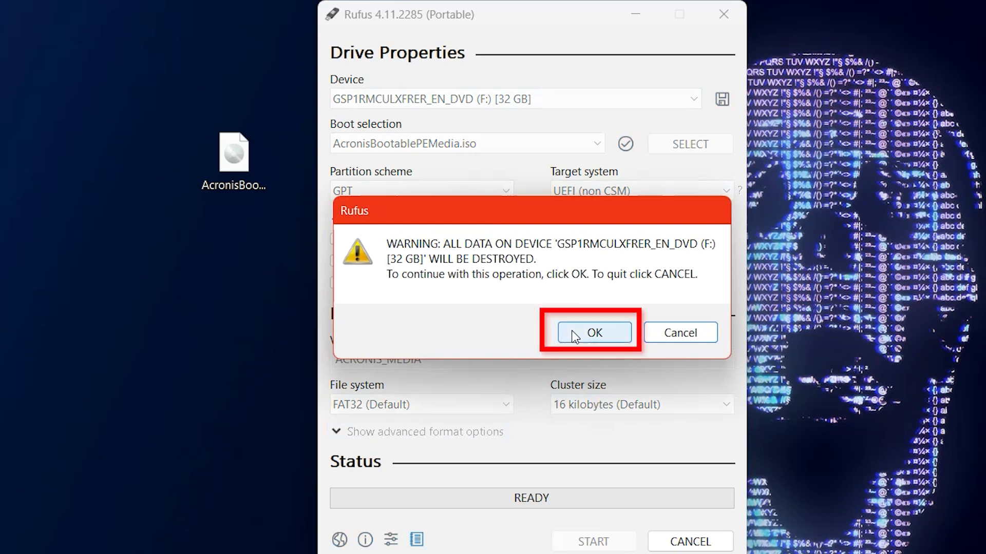
{"action": "left_click", "coordinate": [593, 332]}
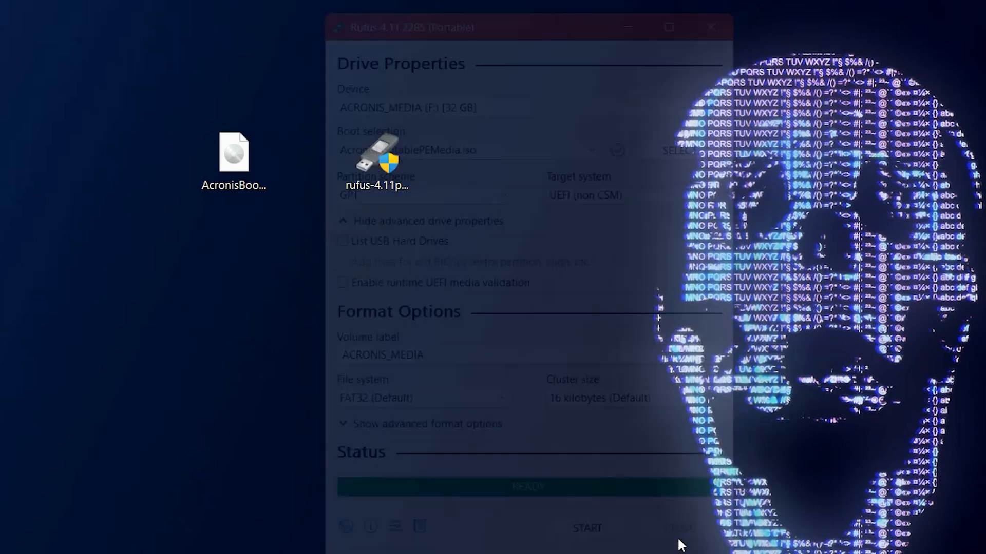
{"action": "left_click", "coordinate": [710, 27]}
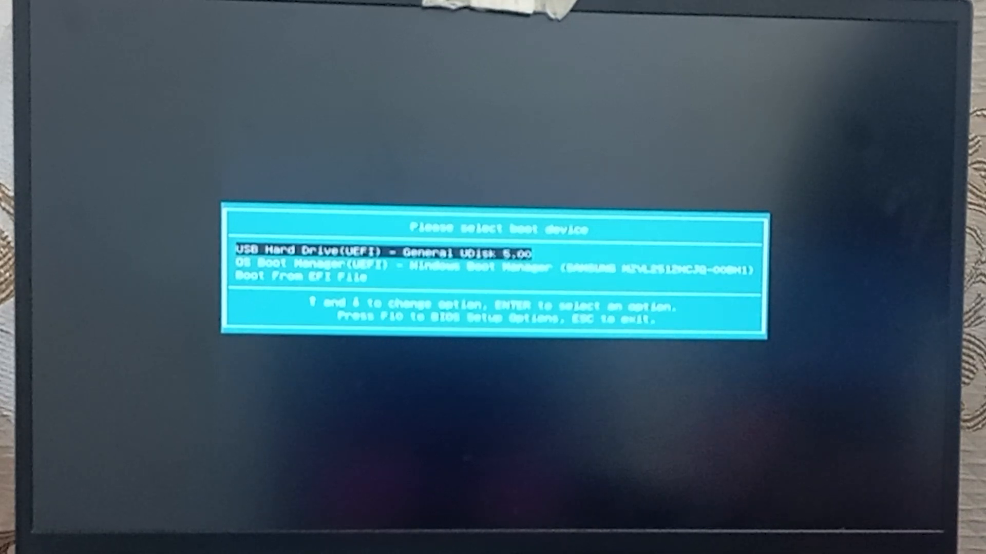
Step: Boot from USB Hard Drive (UEFI) and maximize the Acronis True Image welcome window
{"action": "key", "text": "Return"}
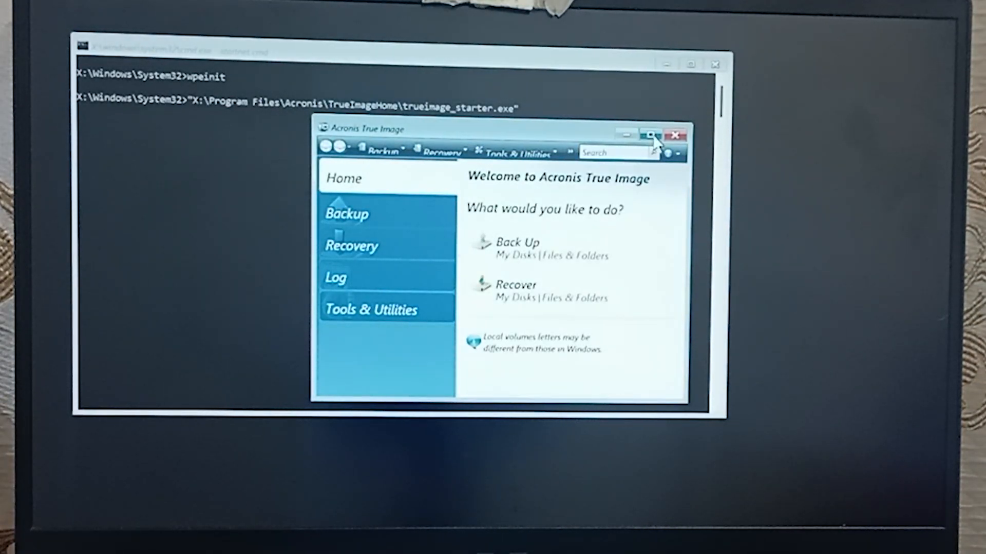
{"action": "left_click", "coordinate": [652, 134]}
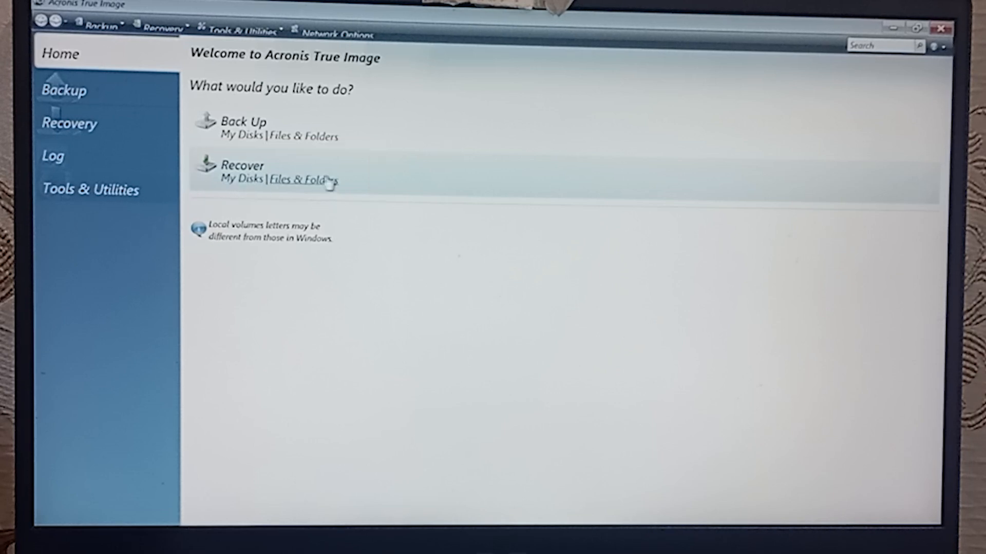
{"action": "mouse_move", "coordinate": [249, 429]}
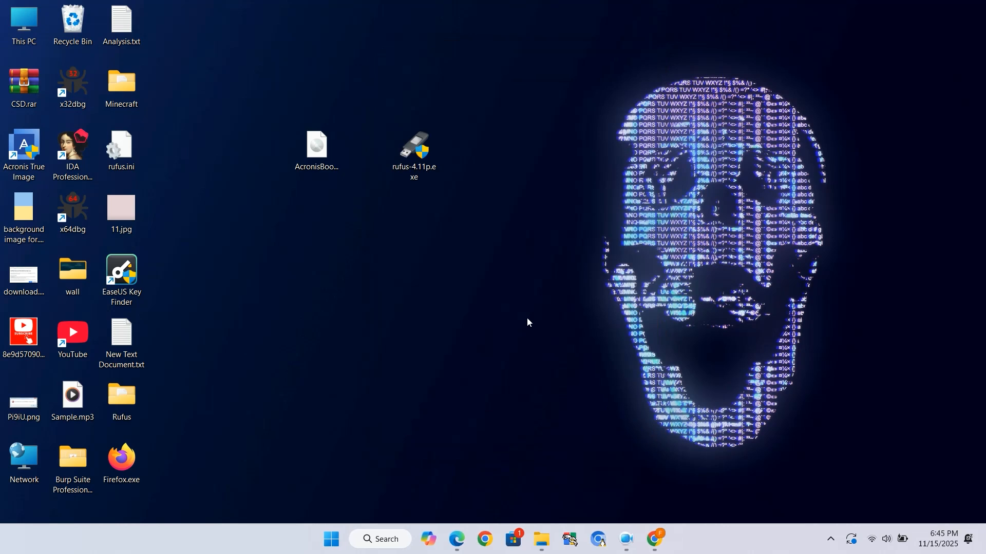
{"action": "mouse_move", "coordinate": [535, 319]}
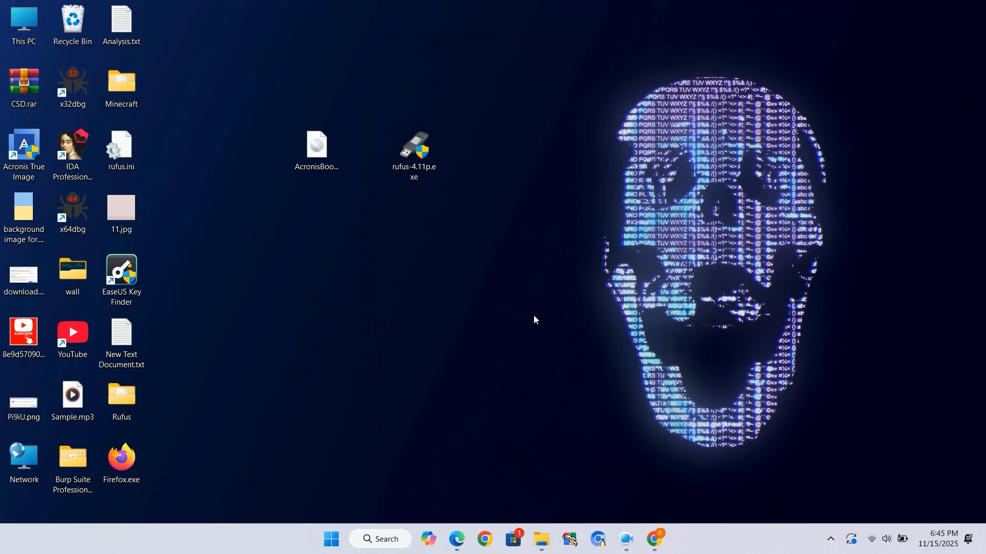
{"action": "mouse_move", "coordinate": [558, 284]}
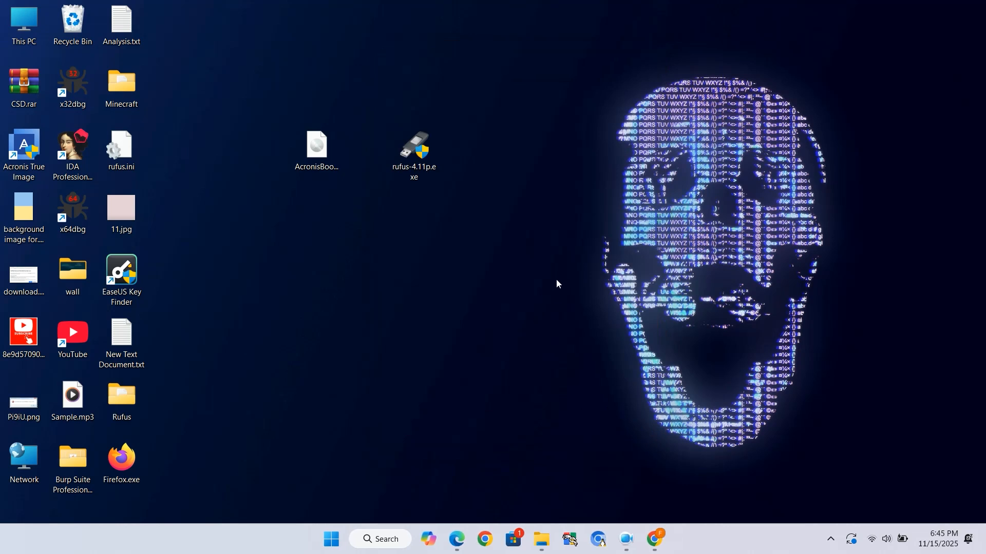